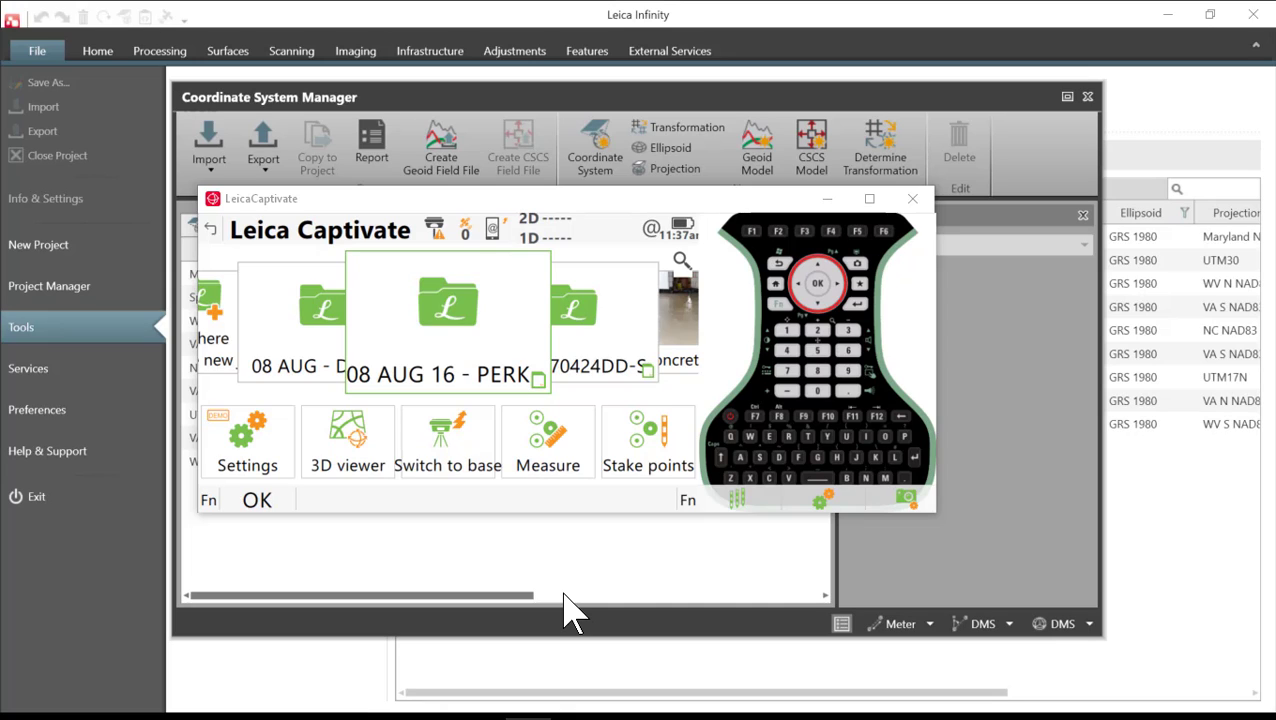
pyautogui.moveTo(722, 442)
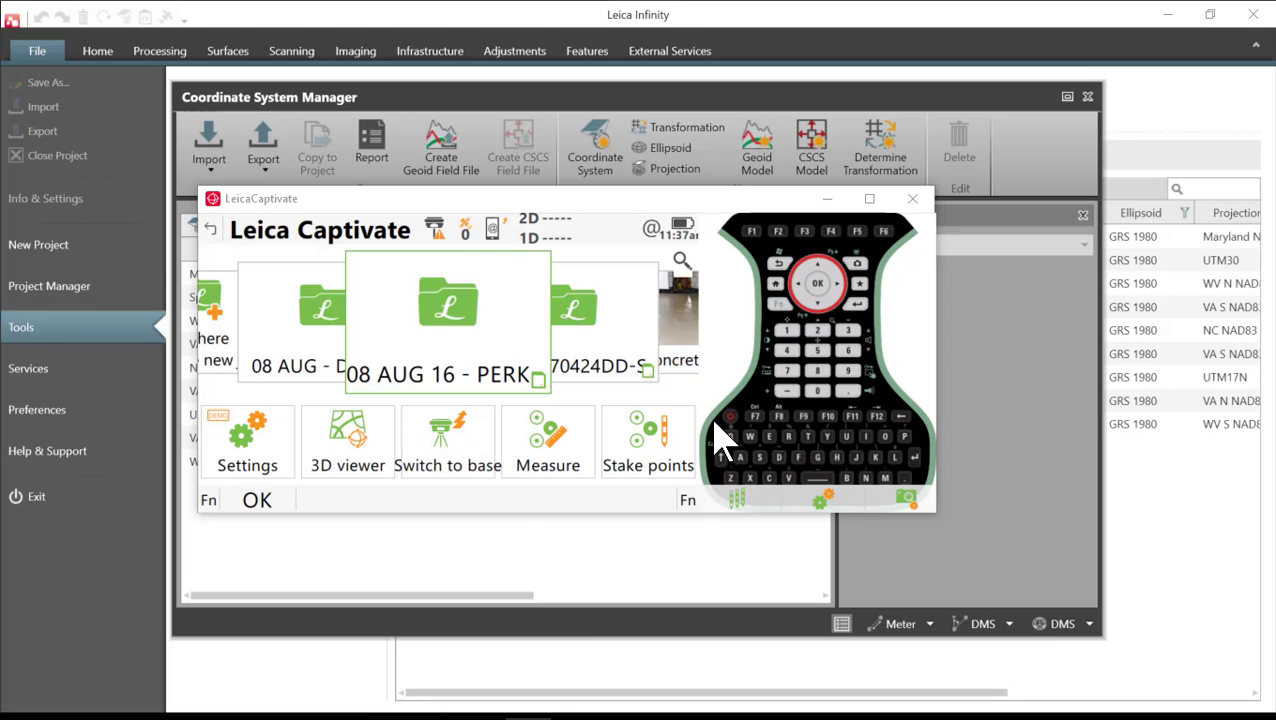
pyautogui.moveTo(480, 360)
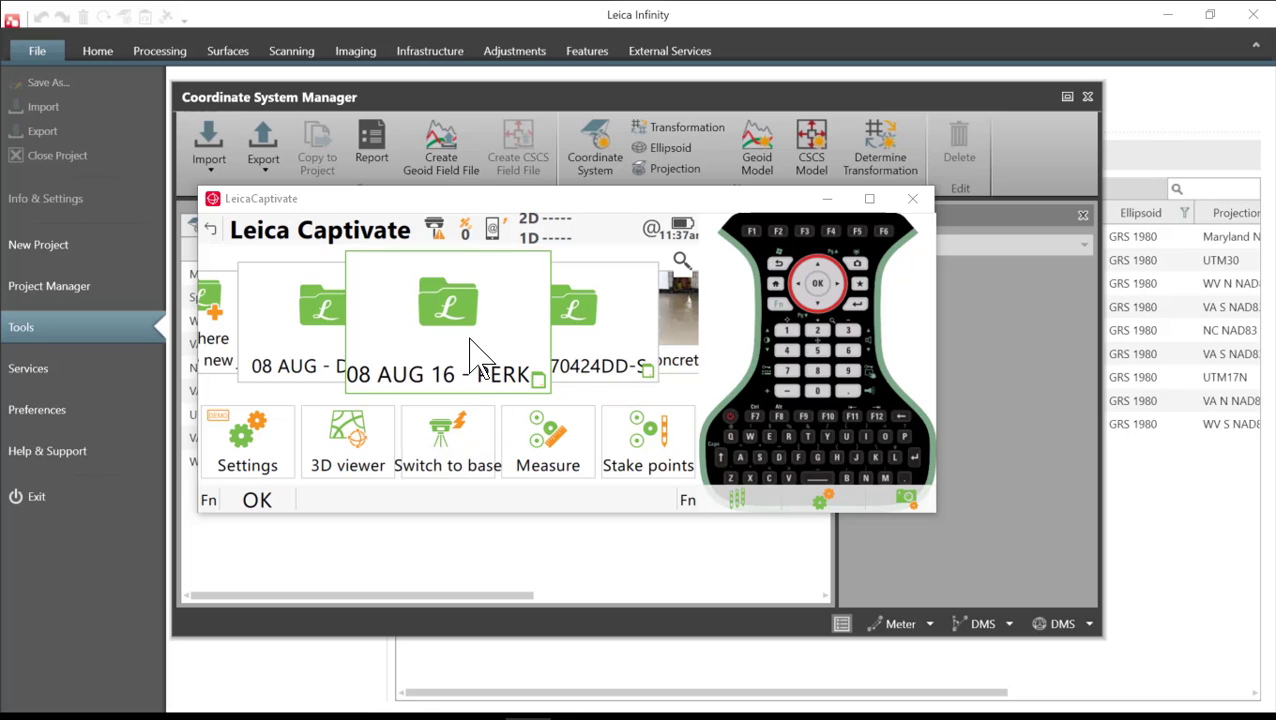
# - View the properties of the 08 AUG 16 - PERK job, then return home
pyautogui.rightClick(448, 310)
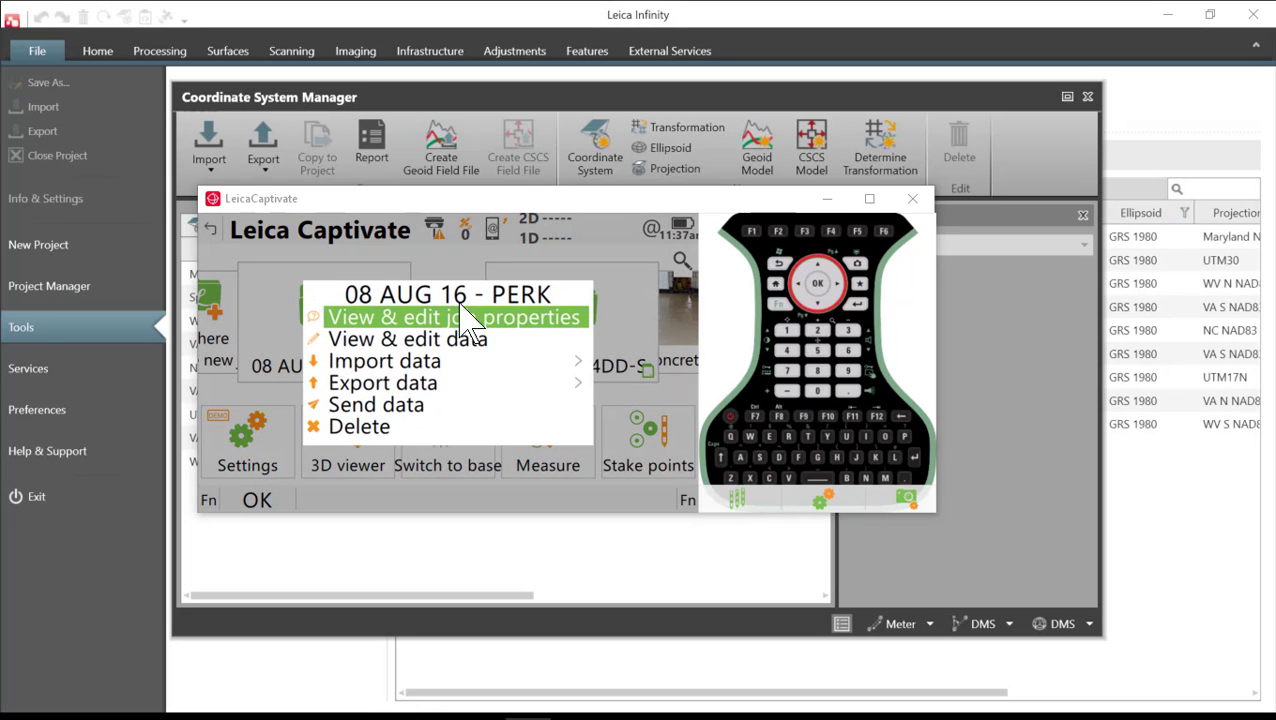
pyautogui.click(447, 317)
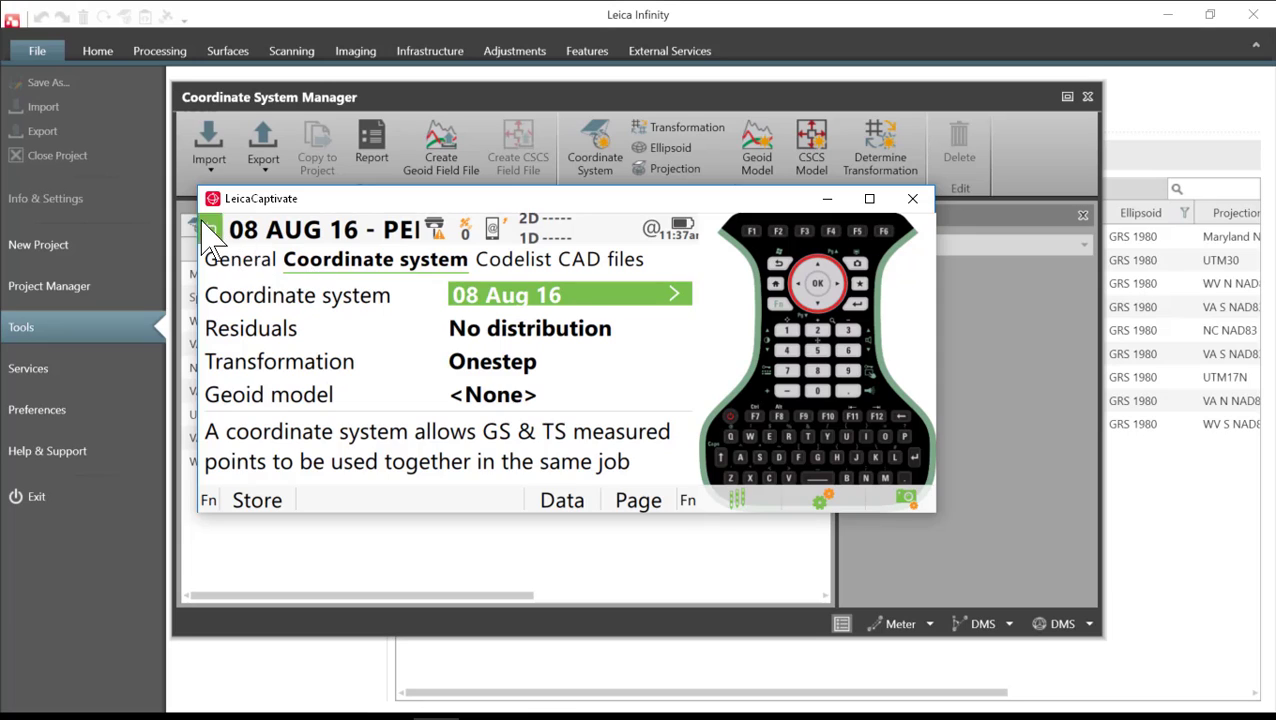
pyautogui.click(210, 228)
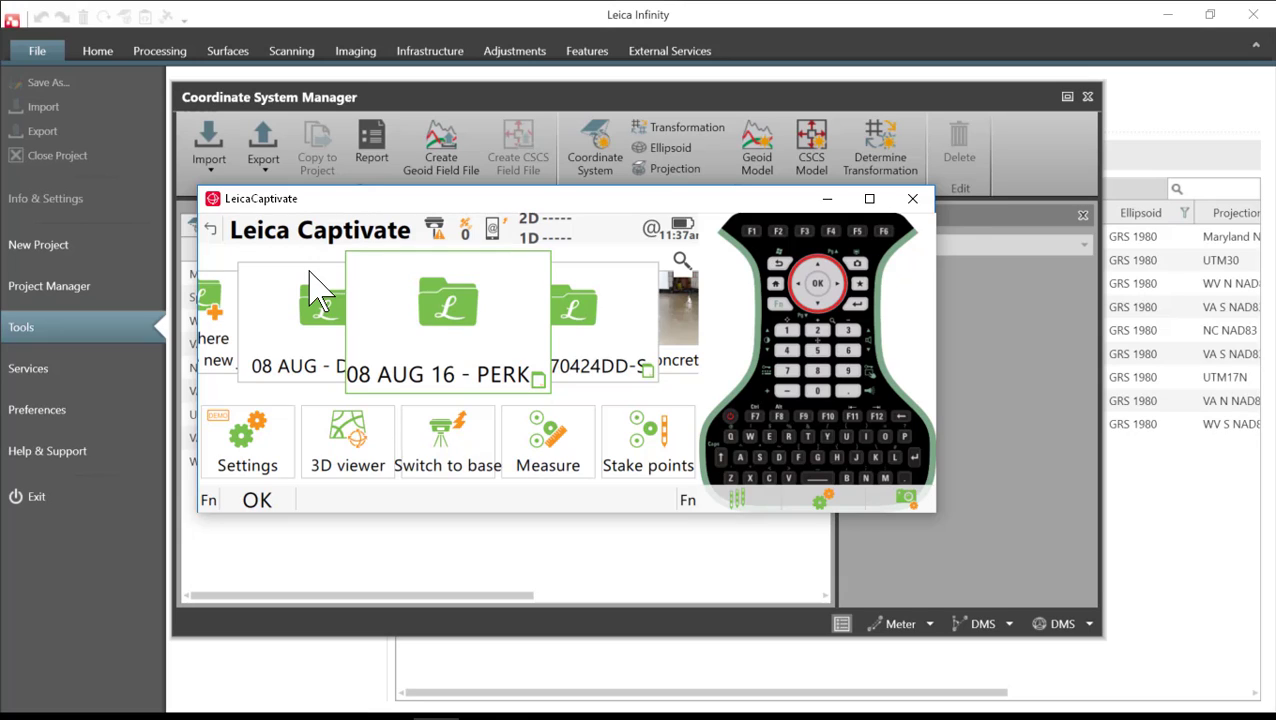
pyautogui.moveTo(442, 330)
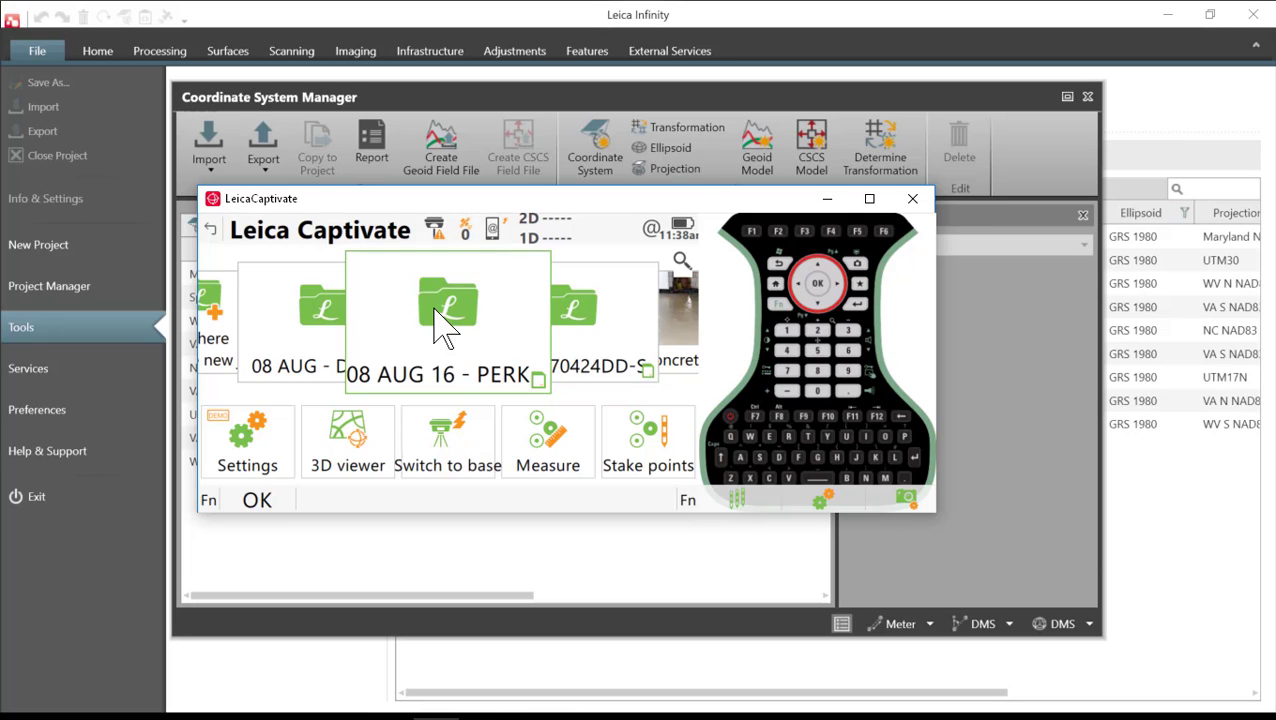
# - Transfer the 08 Aug 16 coordinate system from internal memory to the SD card
pyautogui.click(247, 441)
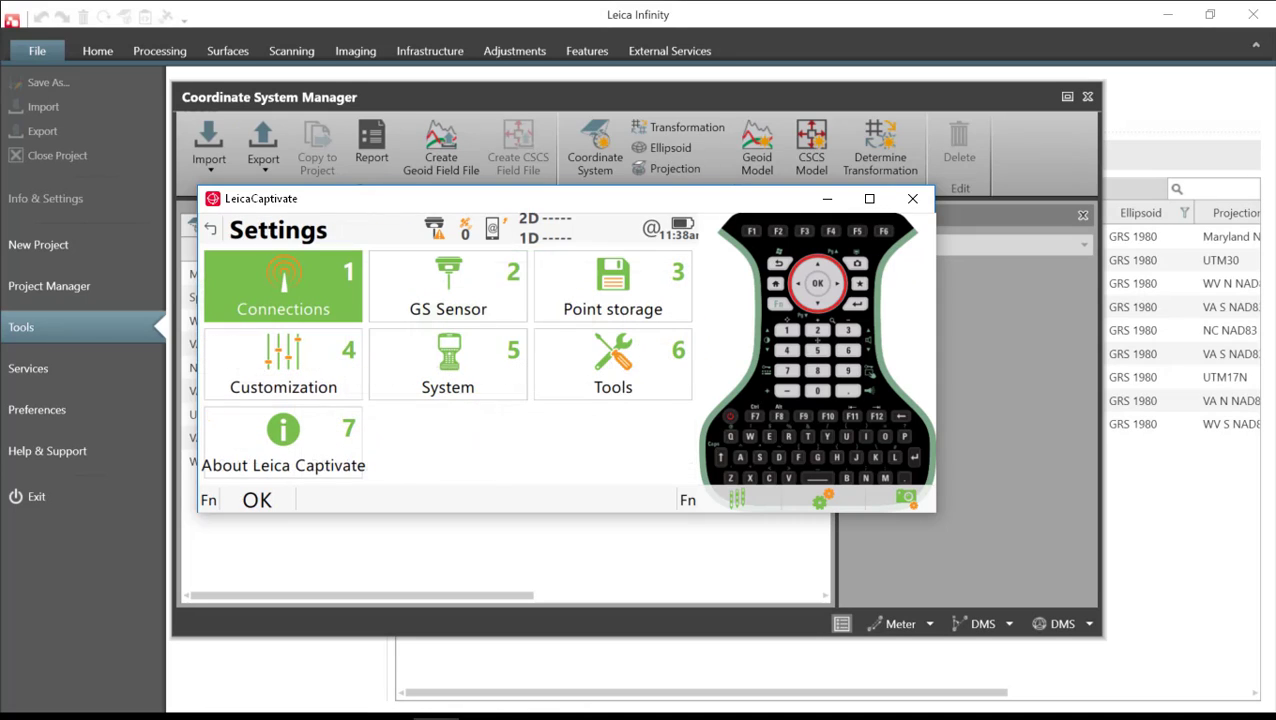
pyautogui.click(613, 365)
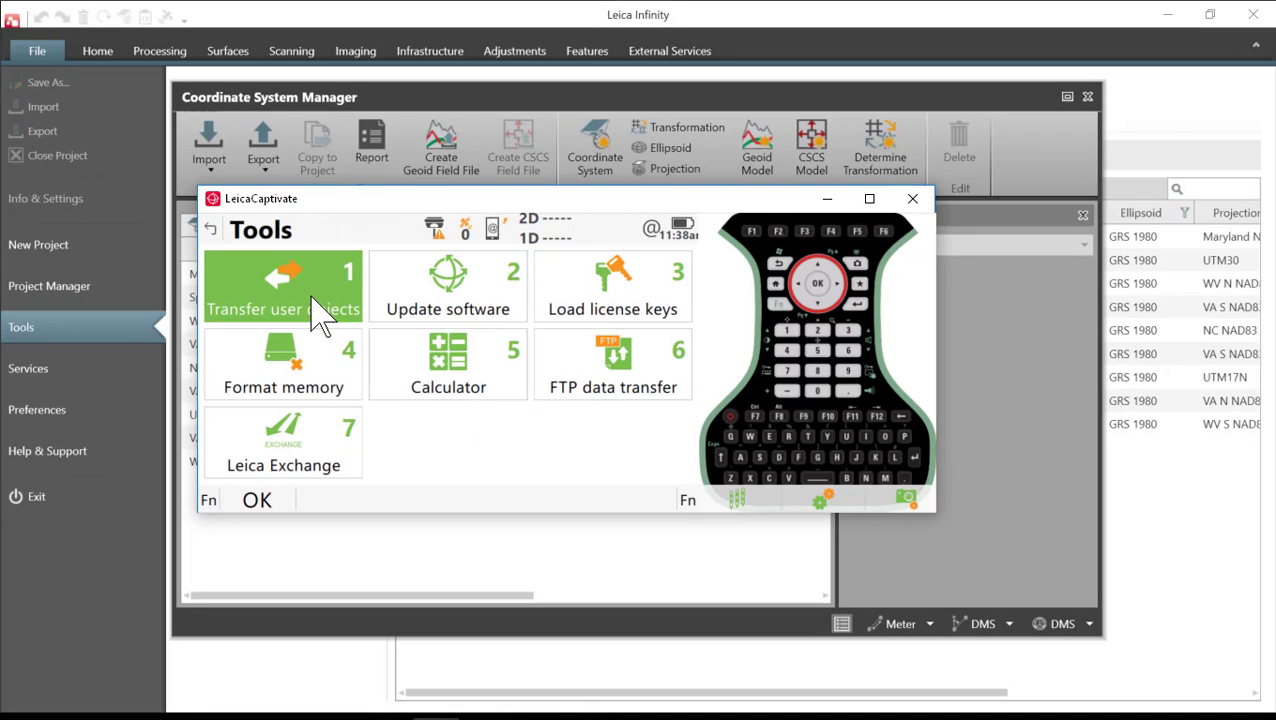
pyautogui.click(283, 287)
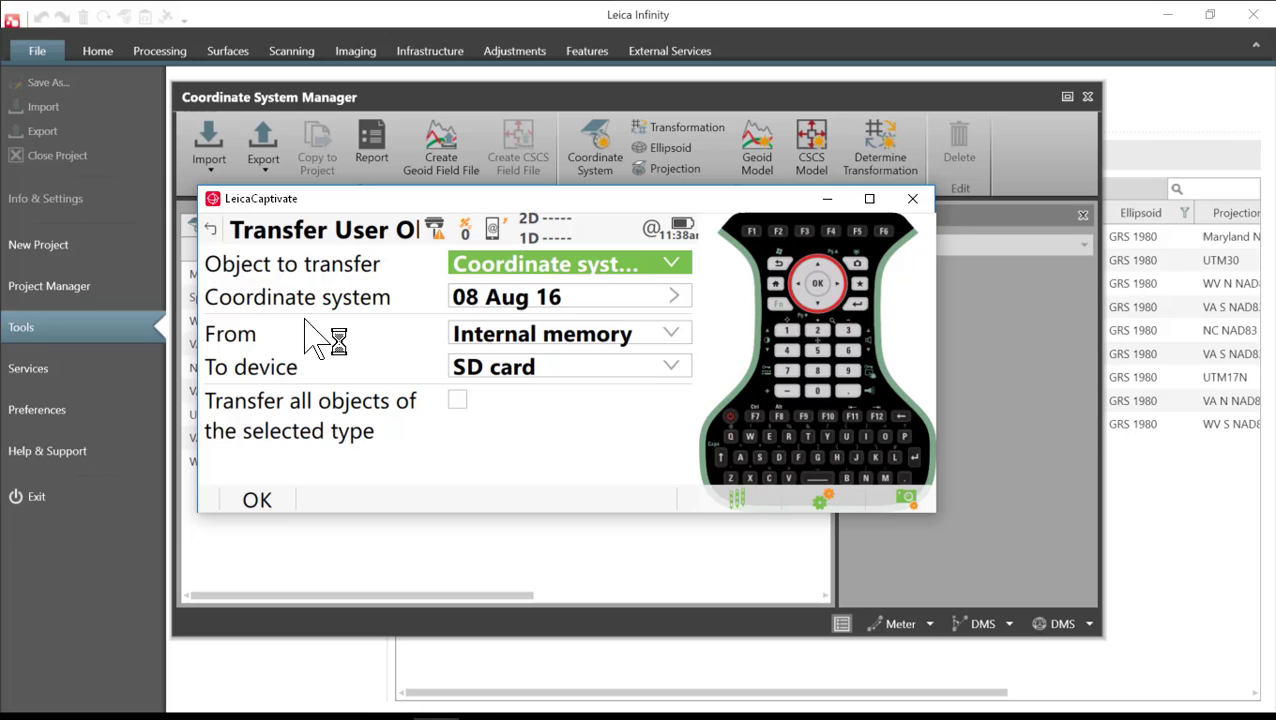
pyautogui.moveTo(545, 295)
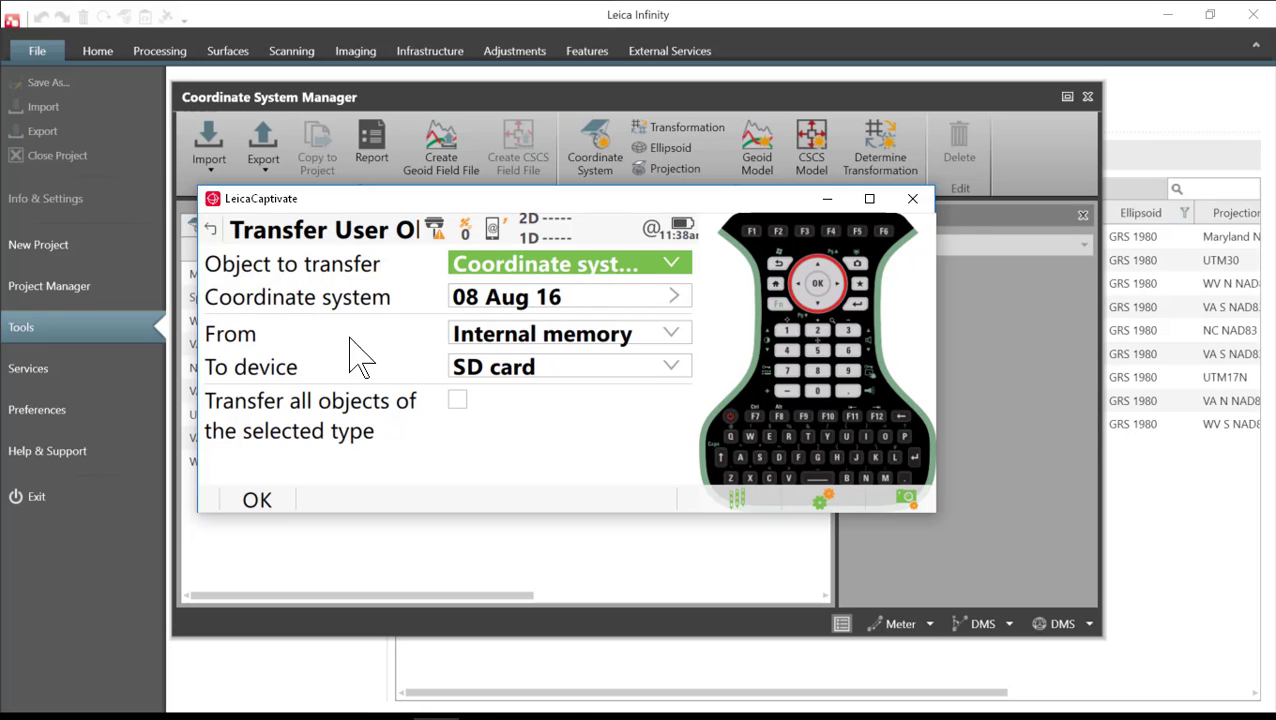
pyautogui.moveTo(545, 350)
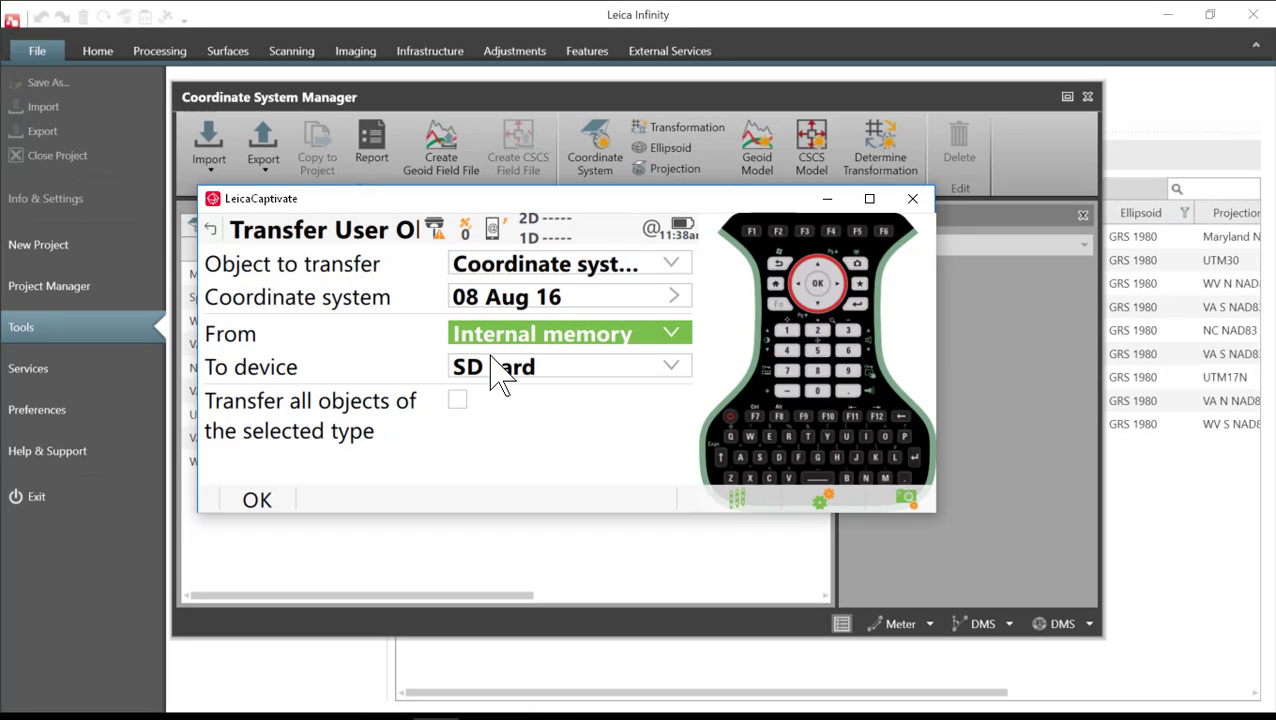
pyautogui.click(670, 366)
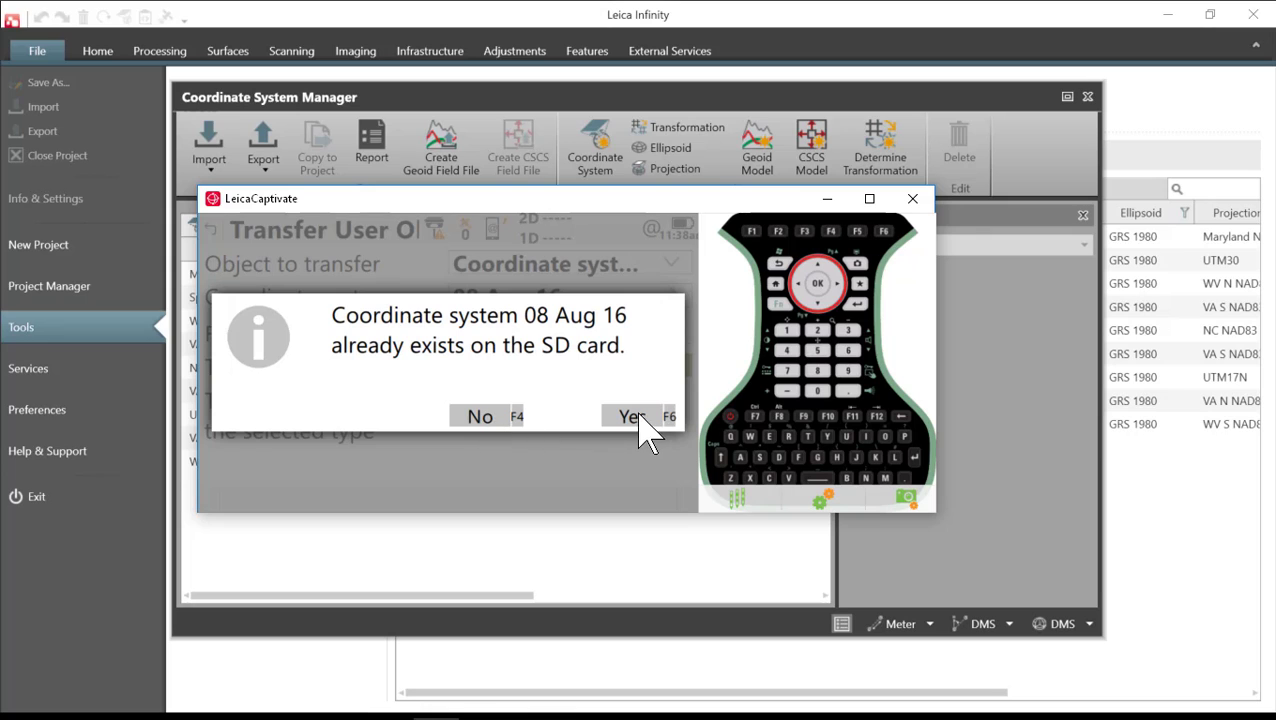
# - Overwrite the existing 08 Aug 16 copy on the SD card and transfer nothing more
pyautogui.click(632, 416)
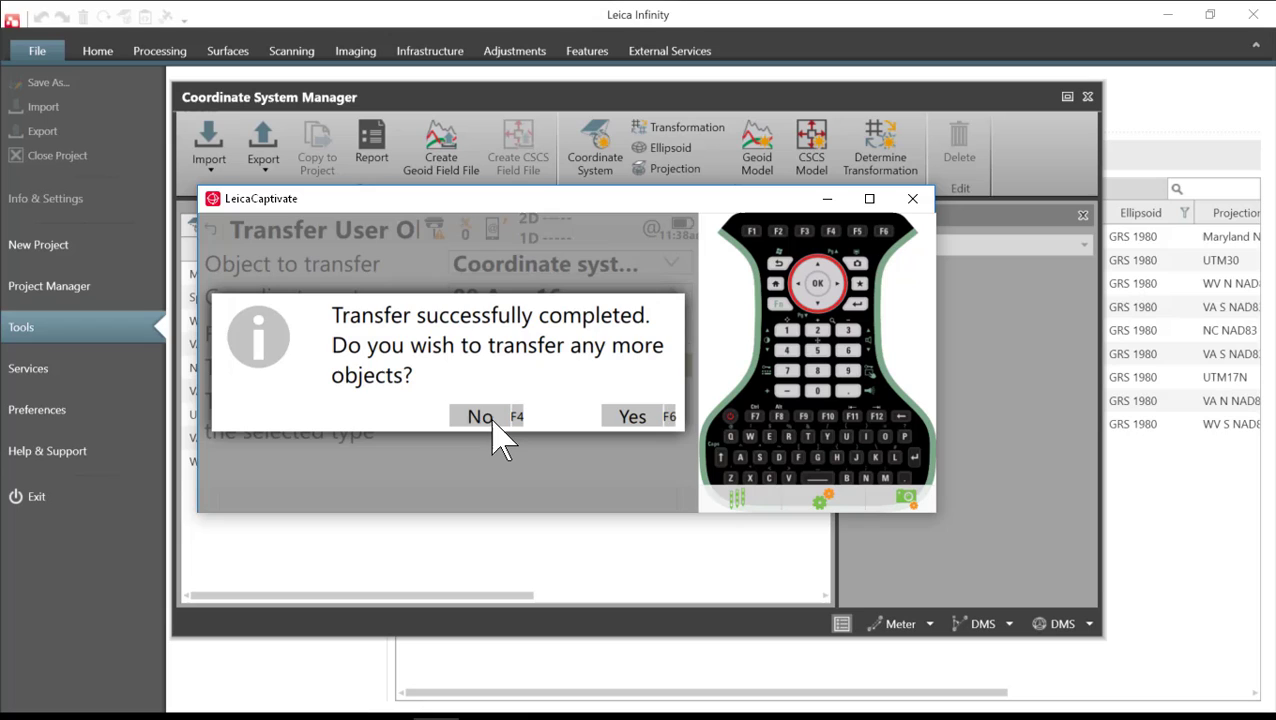
pyautogui.click(480, 416)
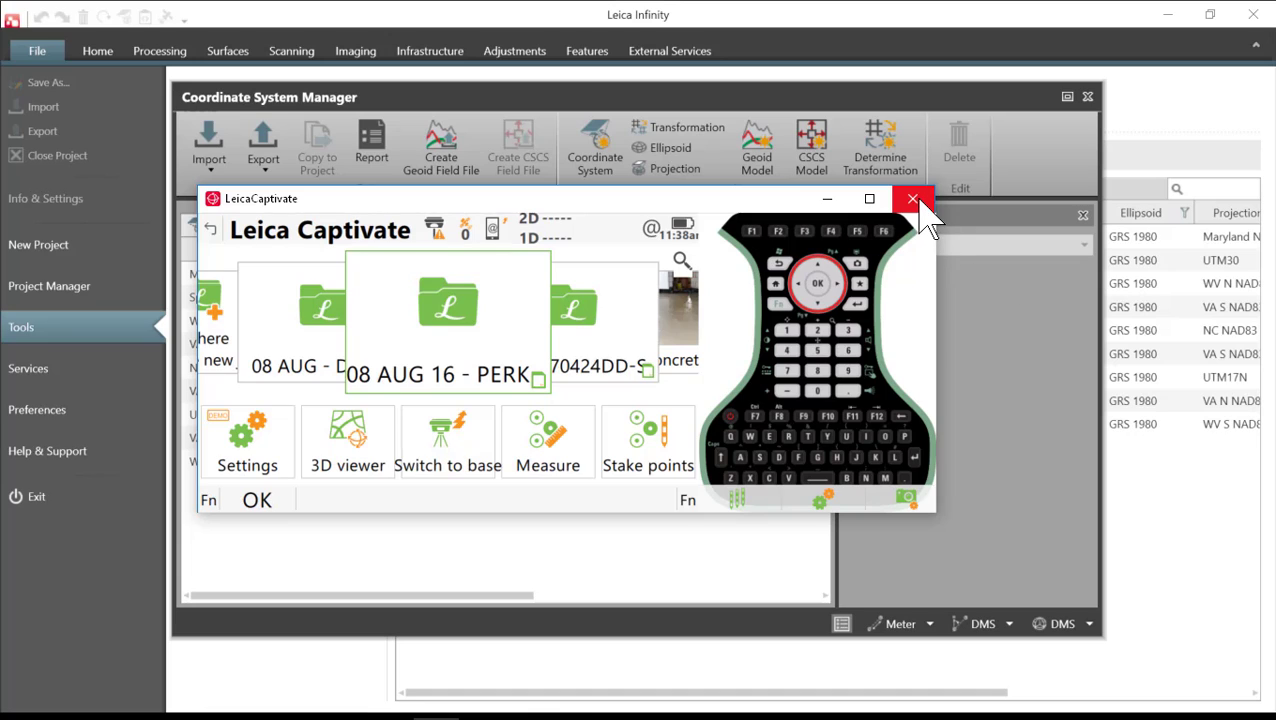
pyautogui.moveTo(912, 199)
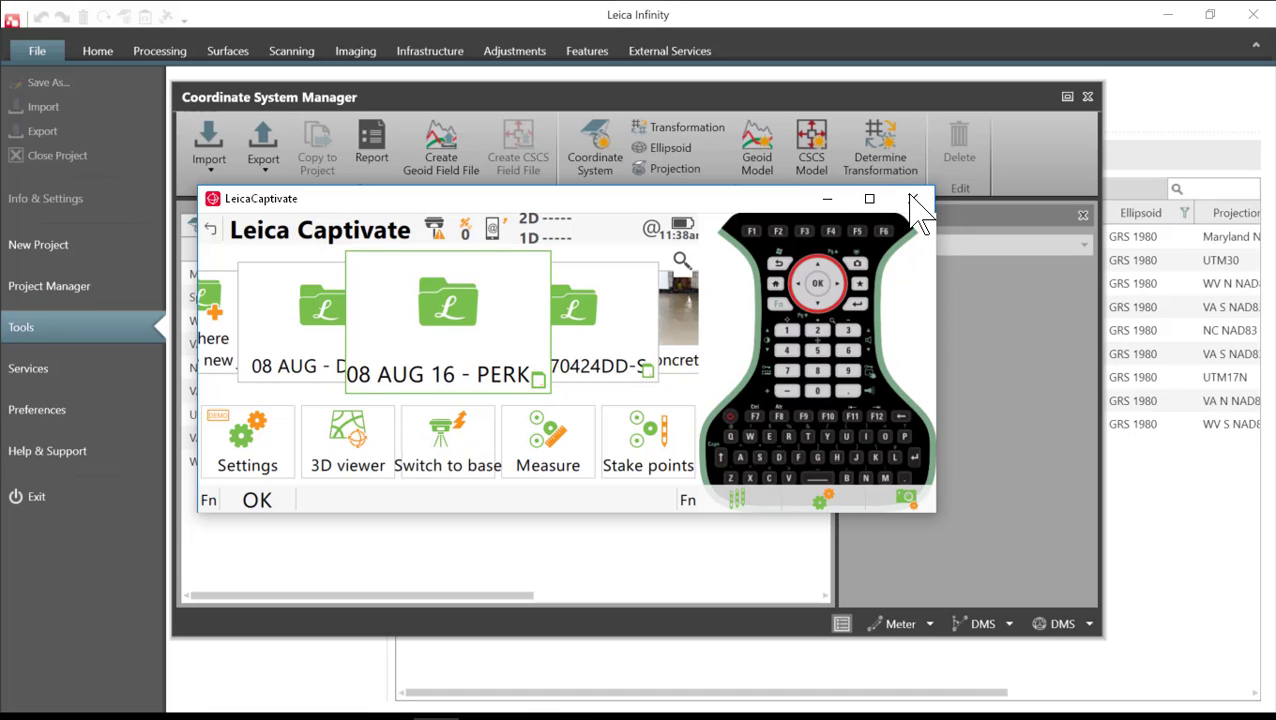
pyautogui.moveTo(862, 432)
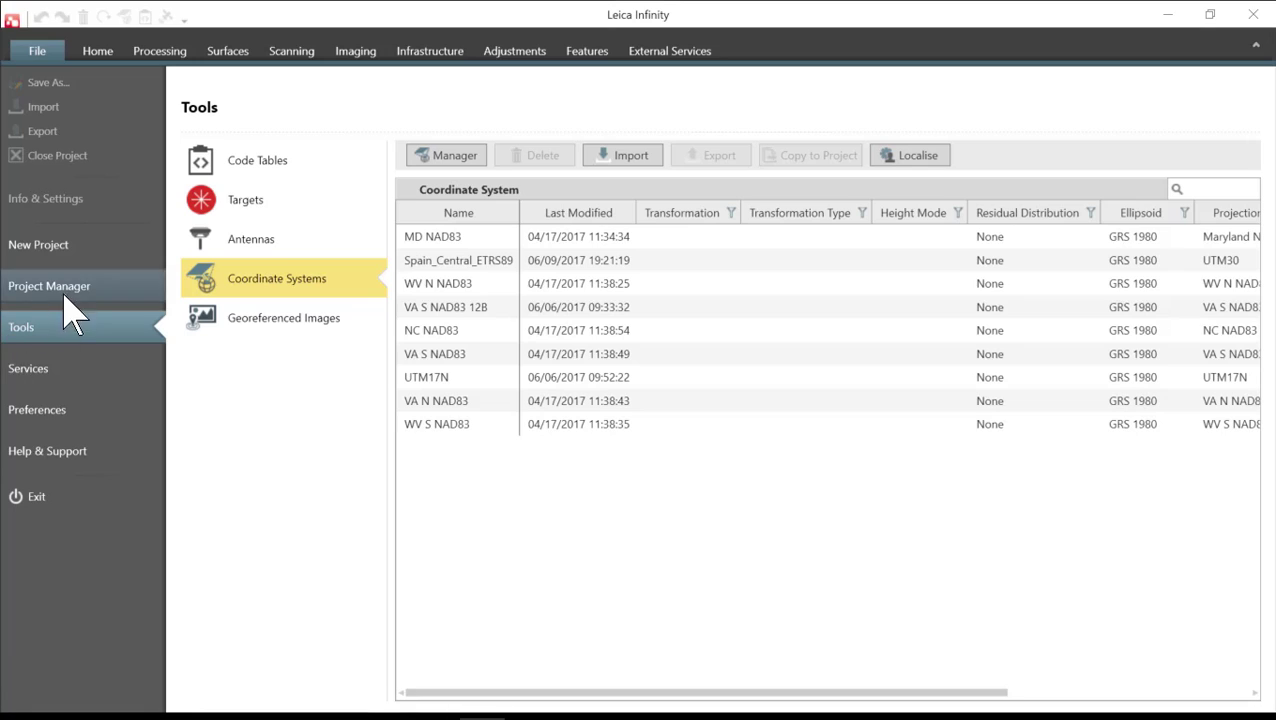
pyautogui.moveTo(277, 290)
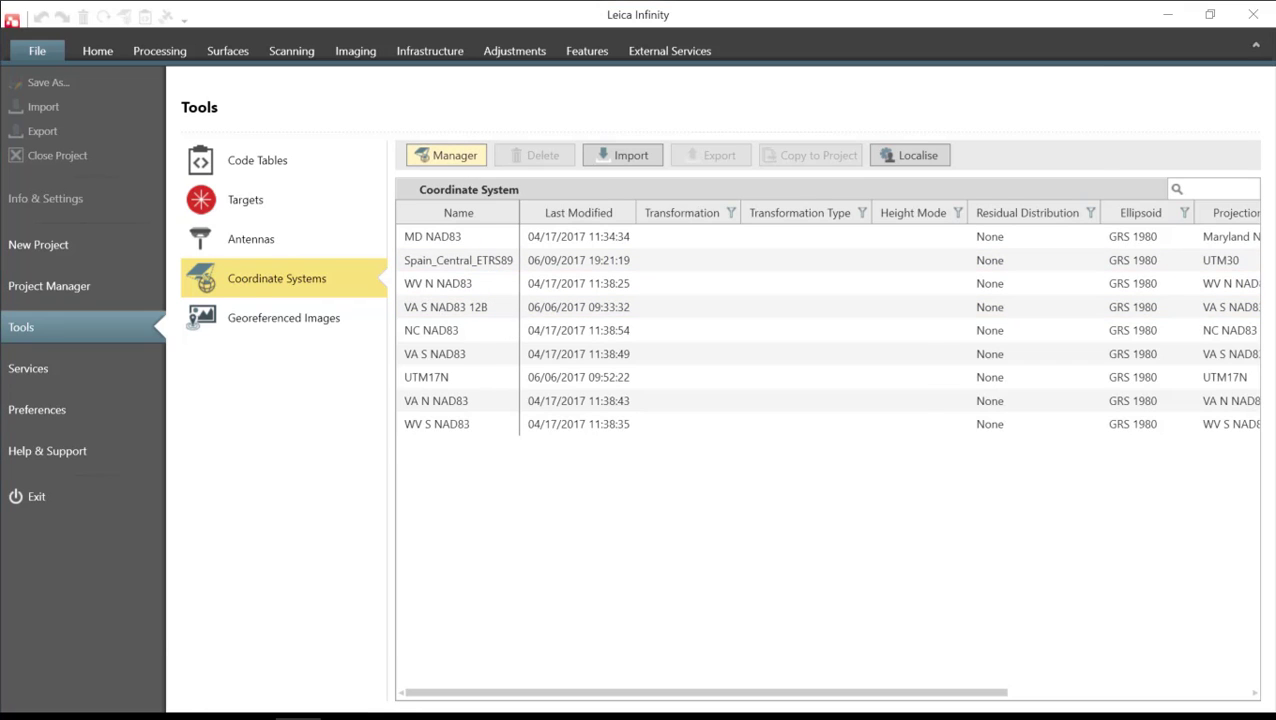
# - Open the Coordinate System Manager and start an import from the SD card
pyautogui.click(447, 154)
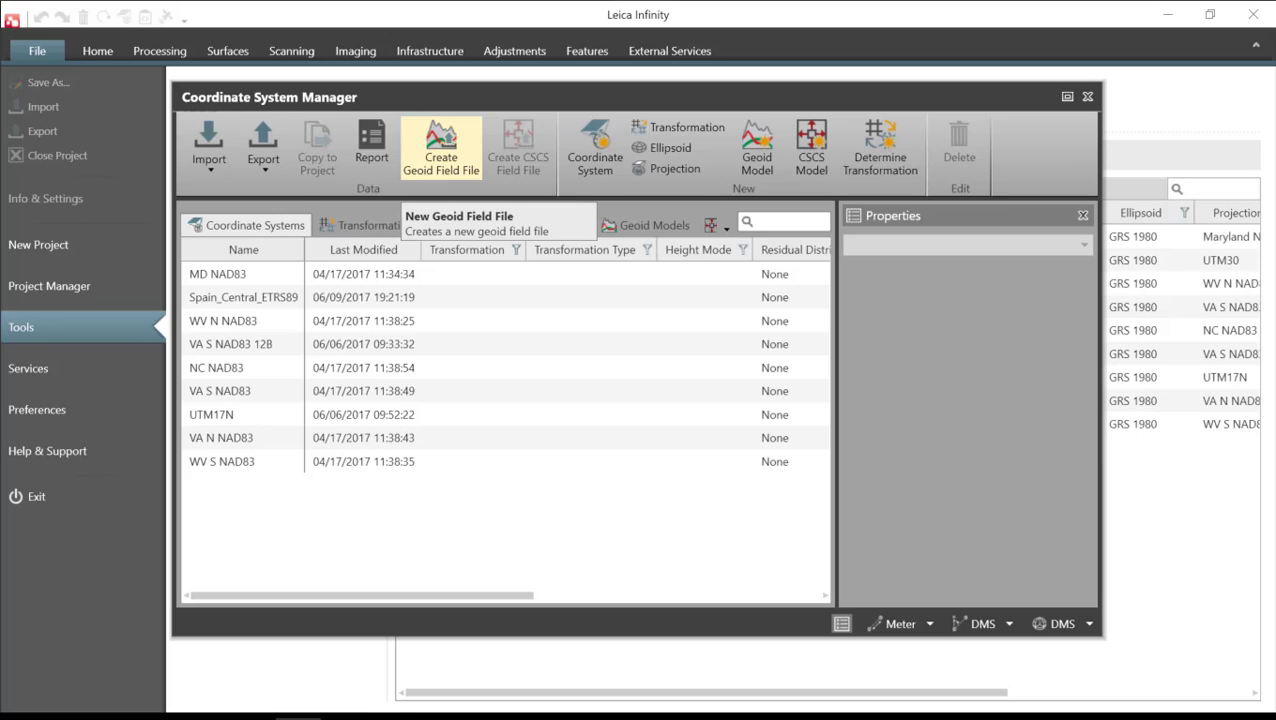
pyautogui.click(208, 147)
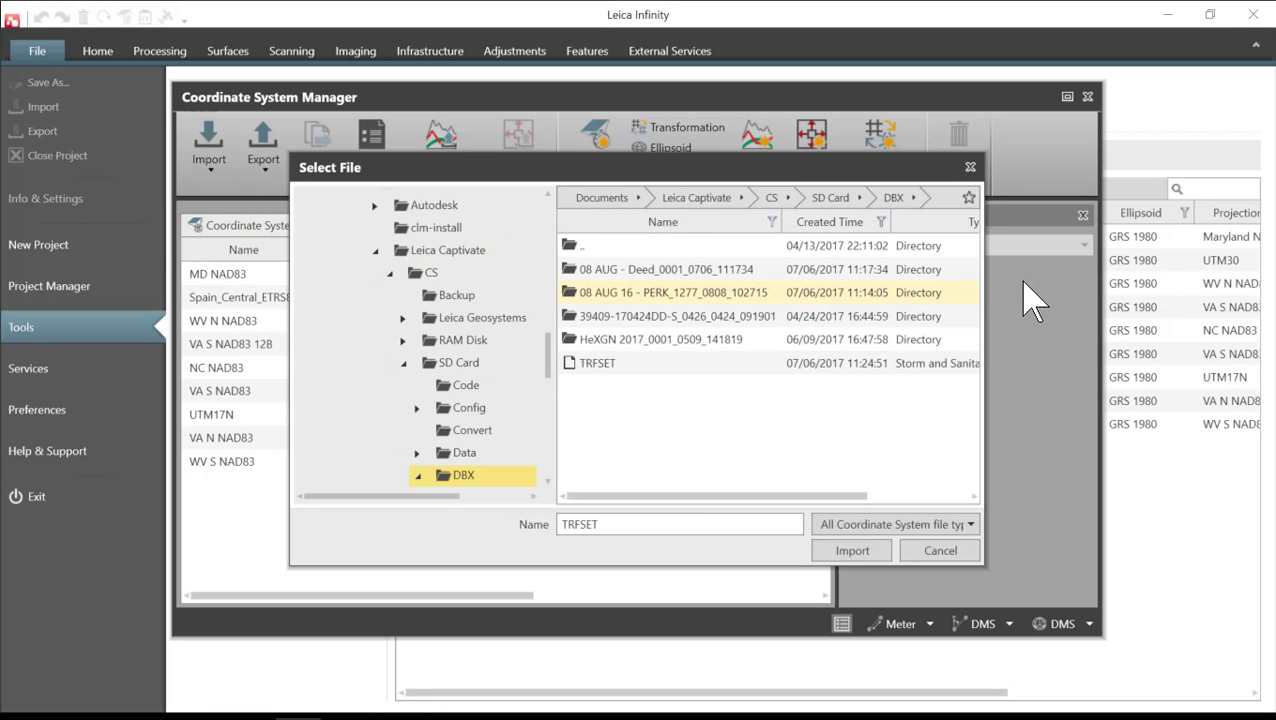
# - Select the TRFSET file in the SD card's DBX folder for import
pyautogui.click(597, 362)
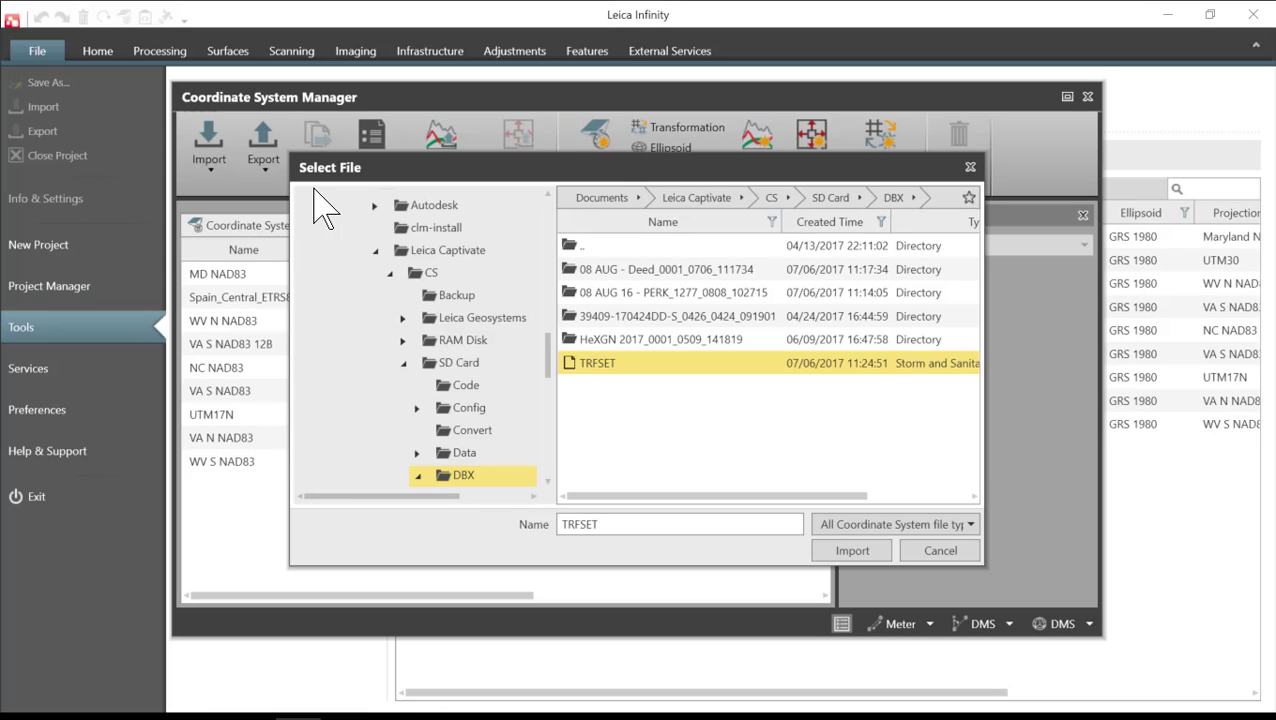
pyautogui.moveTo(610, 383)
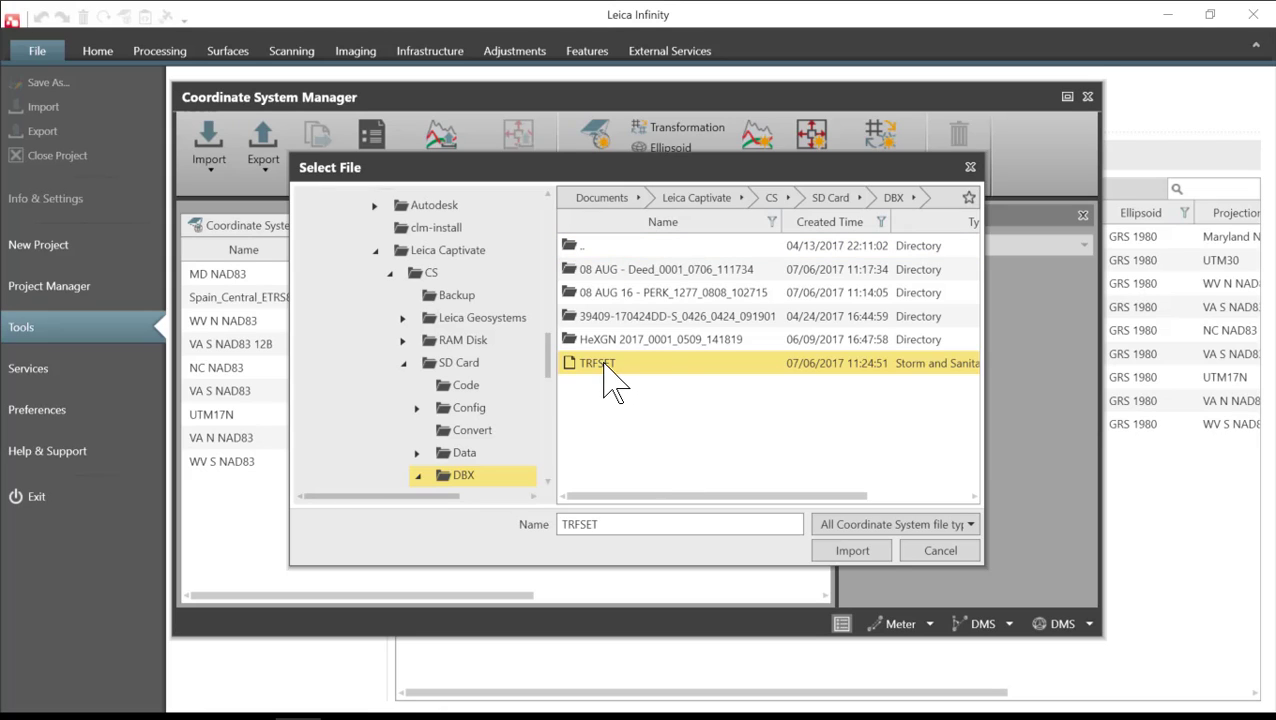
pyautogui.moveTo(682, 388)
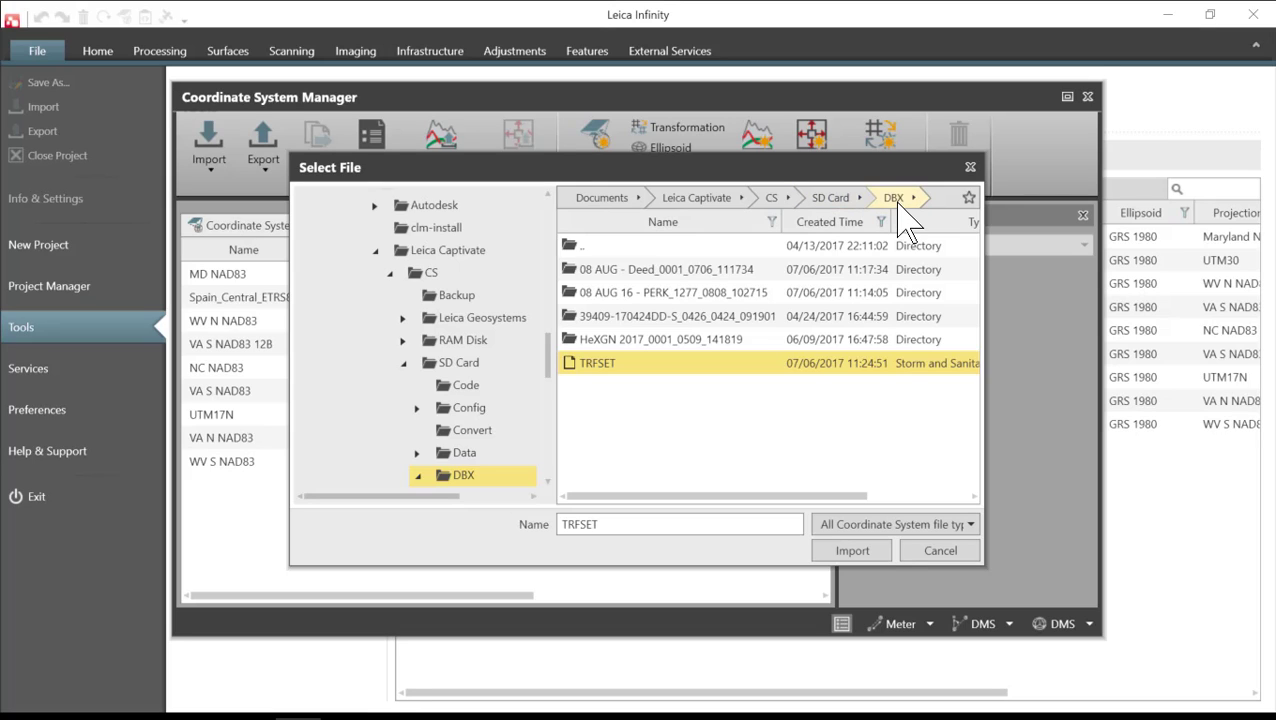
pyautogui.moveTo(600, 385)
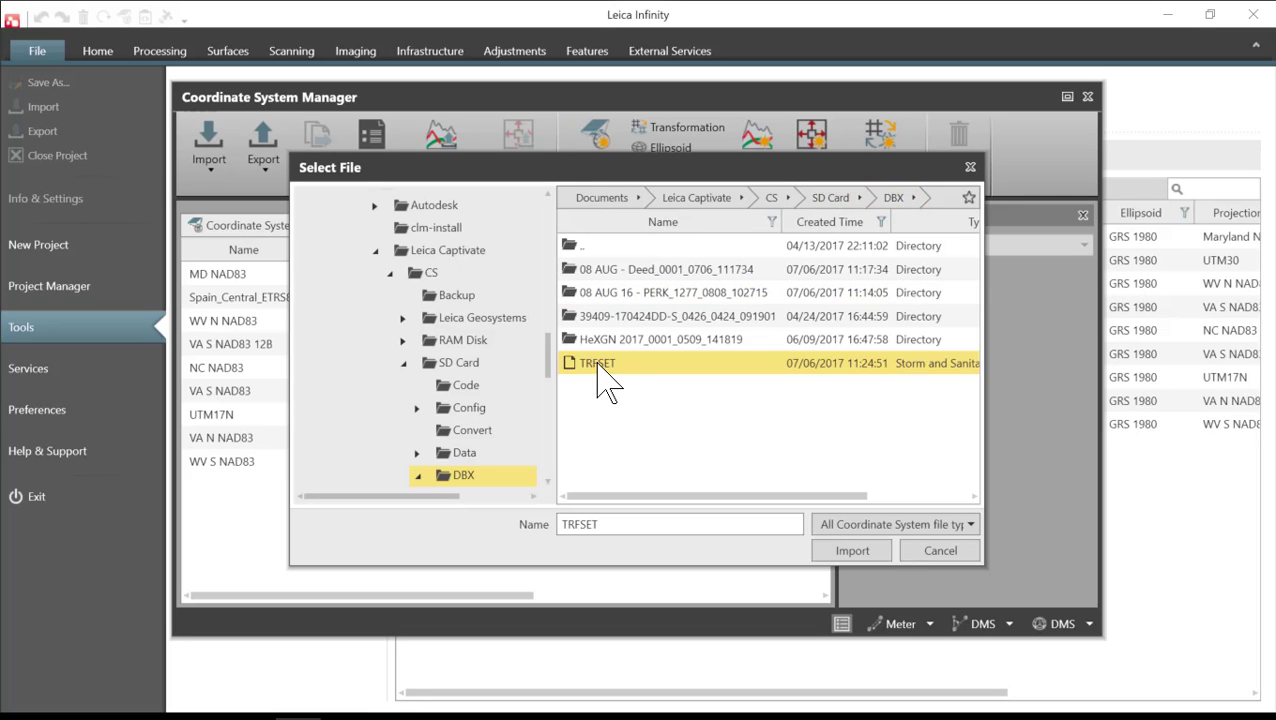
pyautogui.moveTo(730, 500)
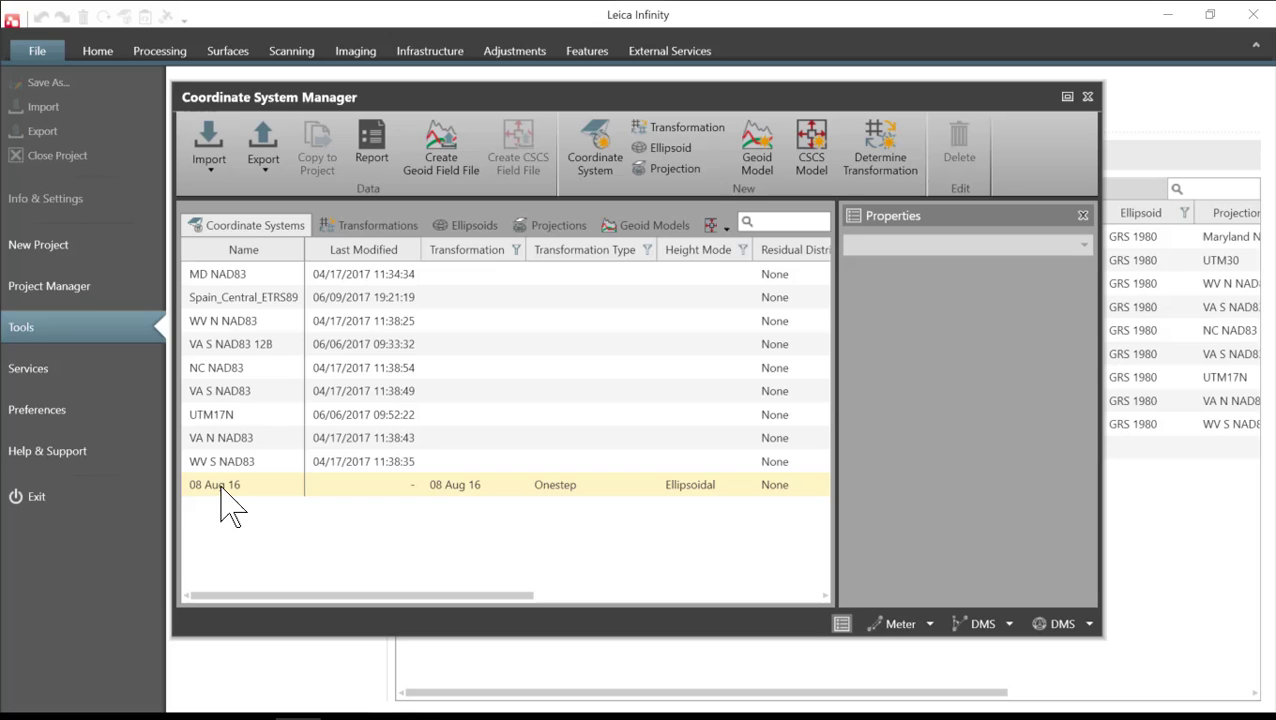
pyautogui.moveTo(620, 495)
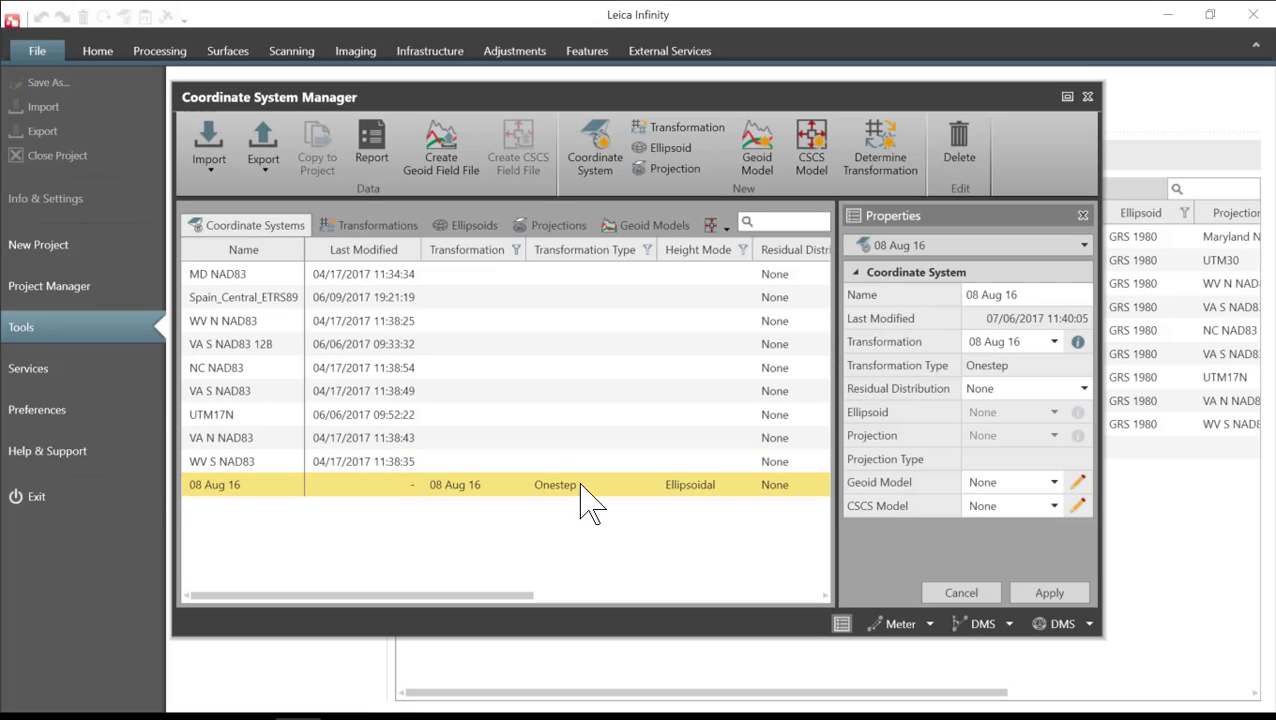
pyautogui.moveTo(688, 495)
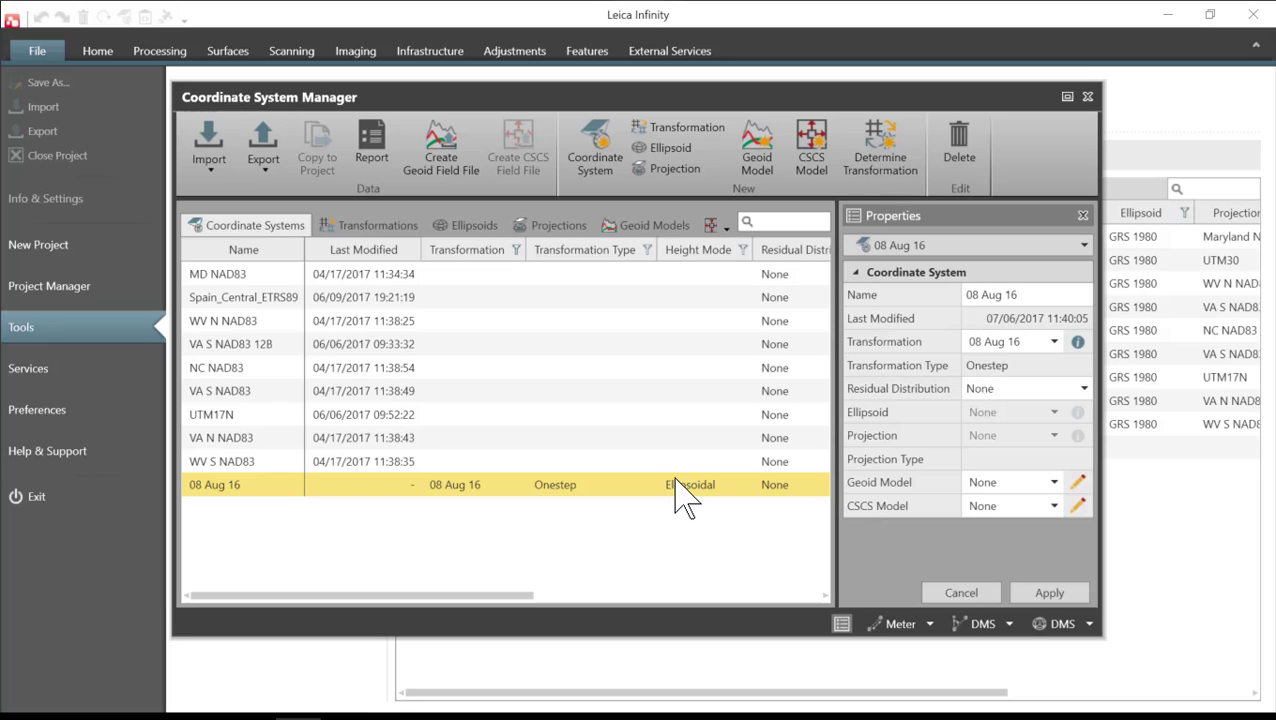
pyautogui.moveTo(389, 378)
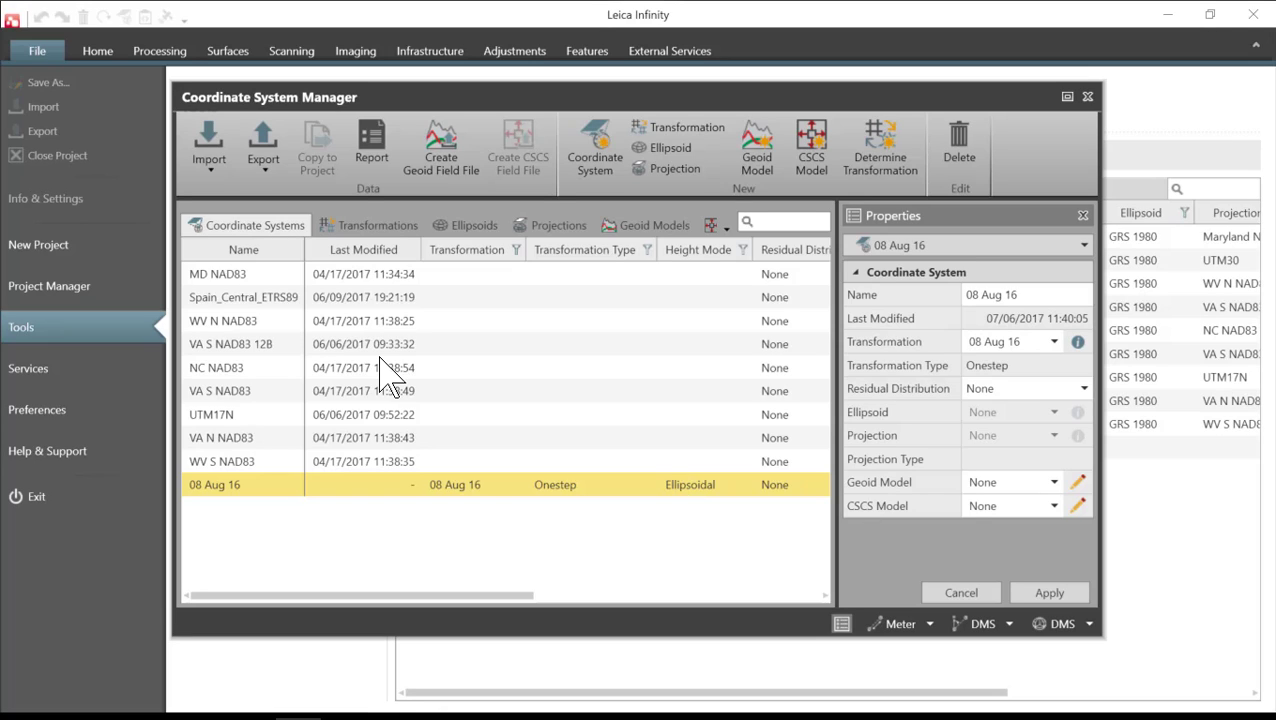
pyautogui.moveTo(410, 585)
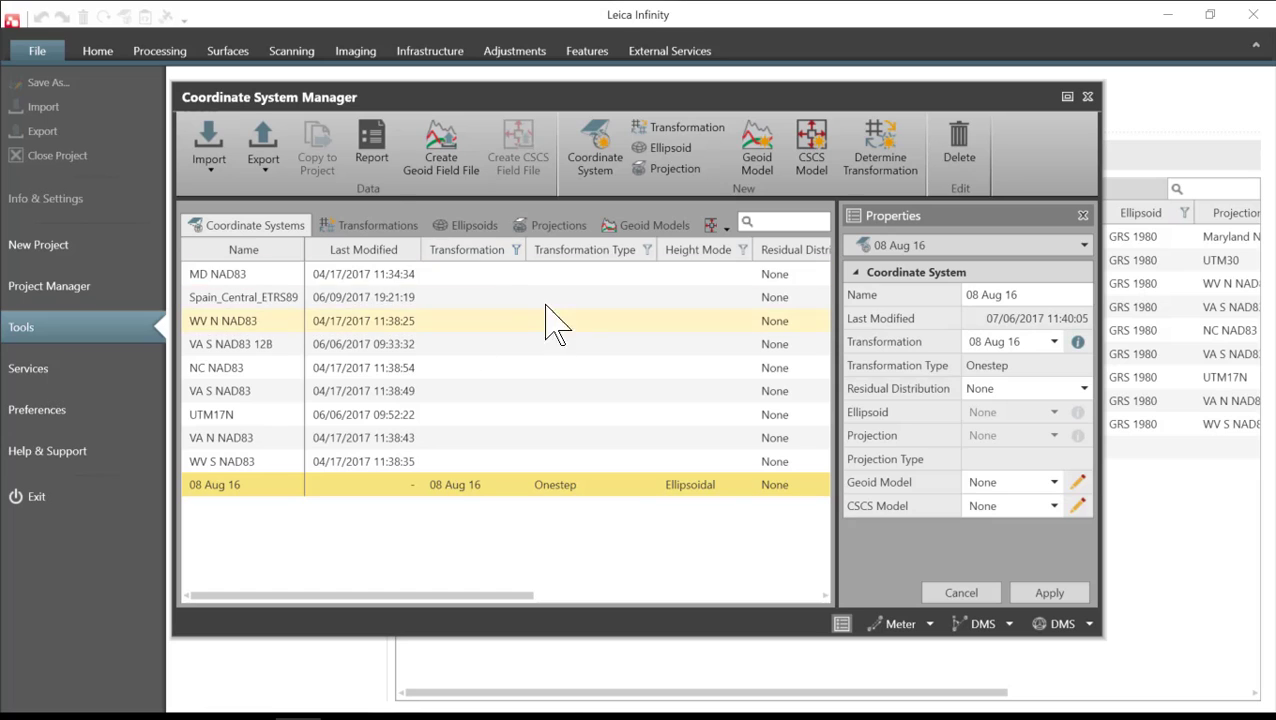
# - Generate the Coordinate System Report for the imported 08 Aug 16 system
pyautogui.click(371, 140)
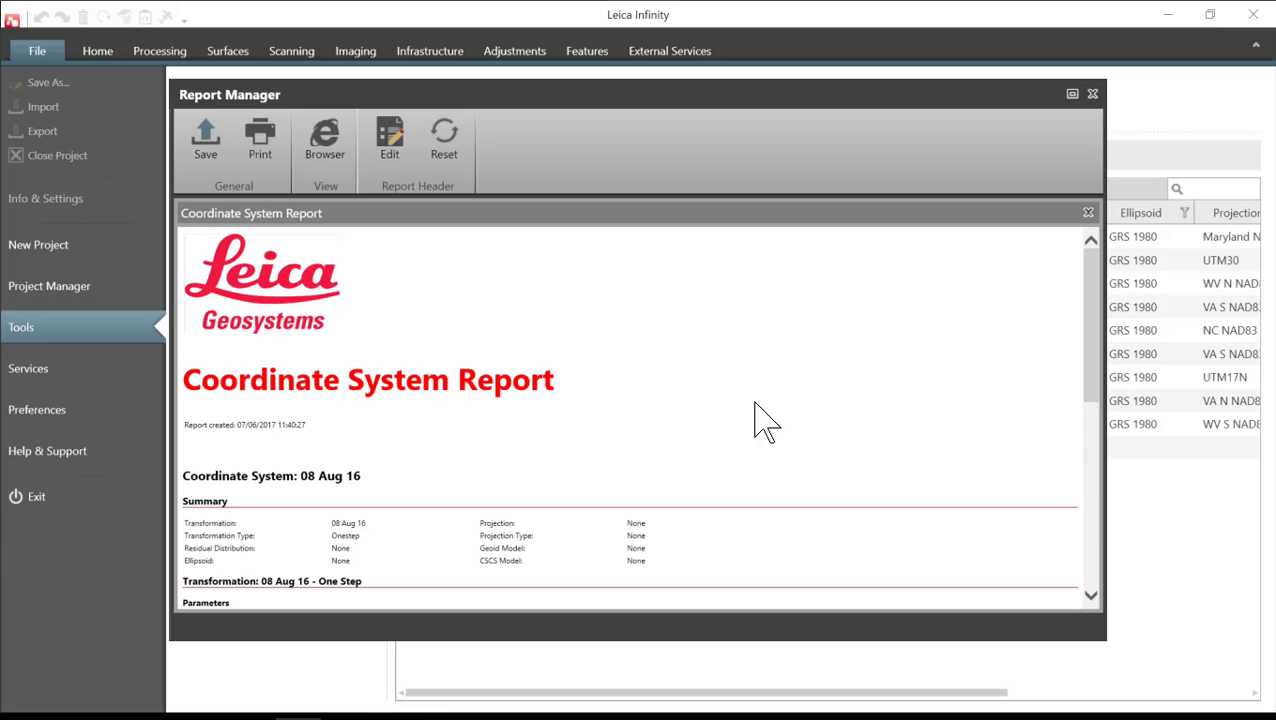
pyautogui.moveTo(1104, 637)
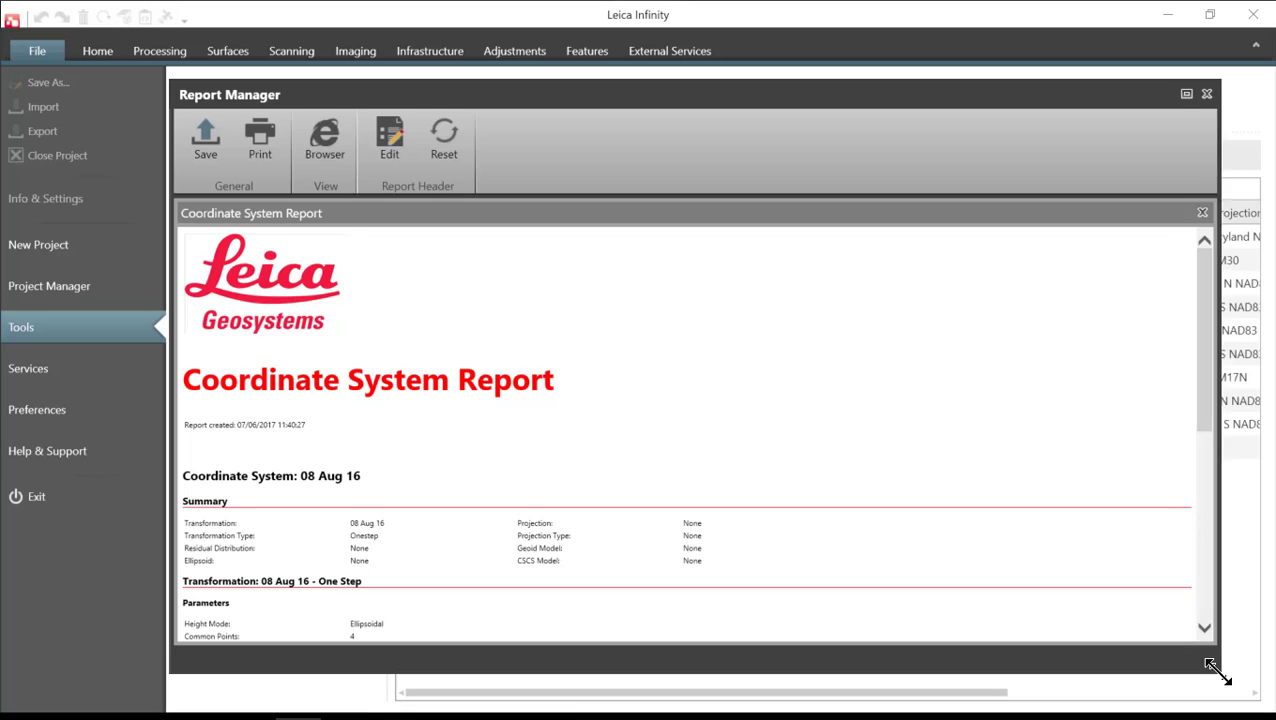
# - Scroll the 08 Aug 16 report down to its transformation parameters
pyautogui.scroll(-3)
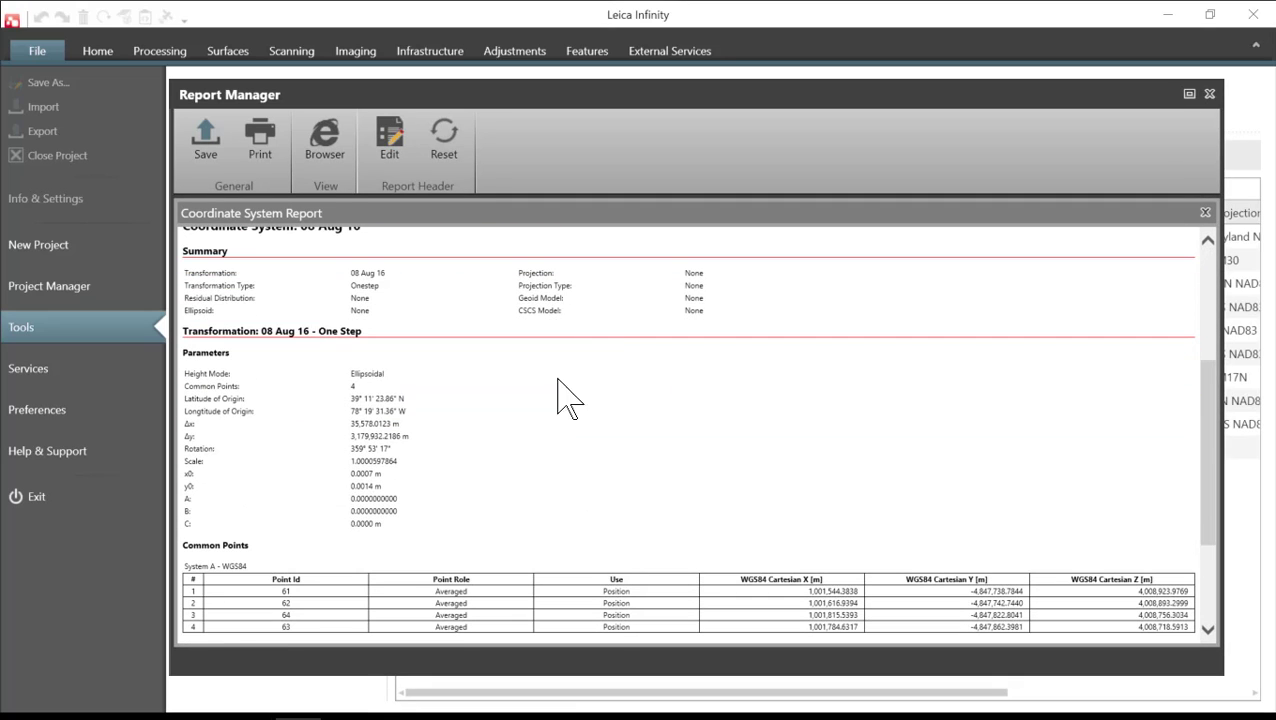
pyautogui.moveTo(258, 410)
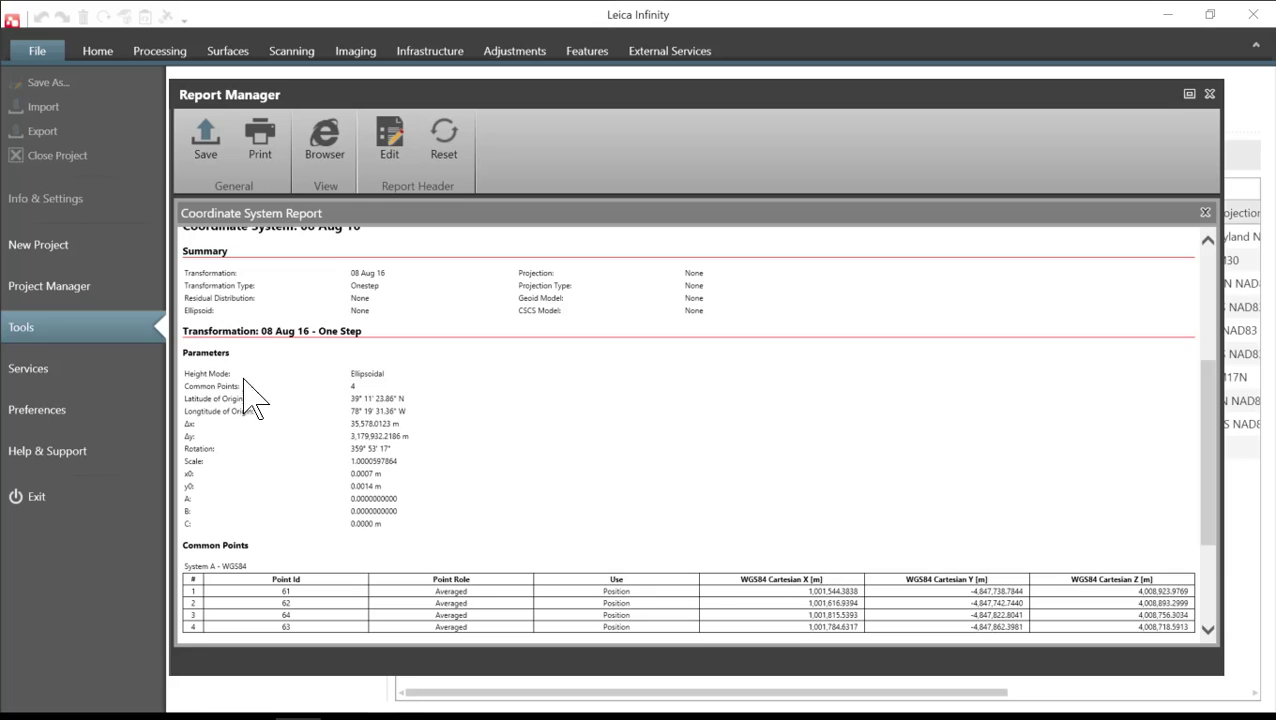
pyautogui.moveTo(310, 425)
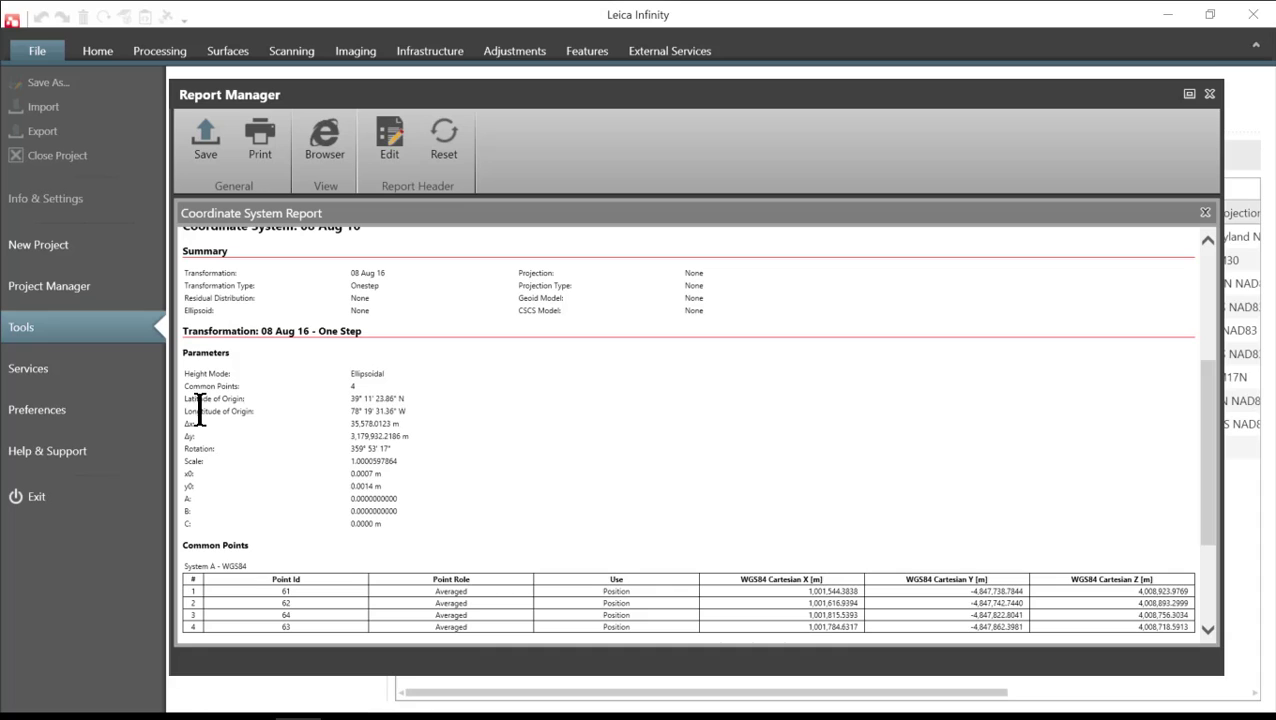
pyautogui.moveTo(289, 490)
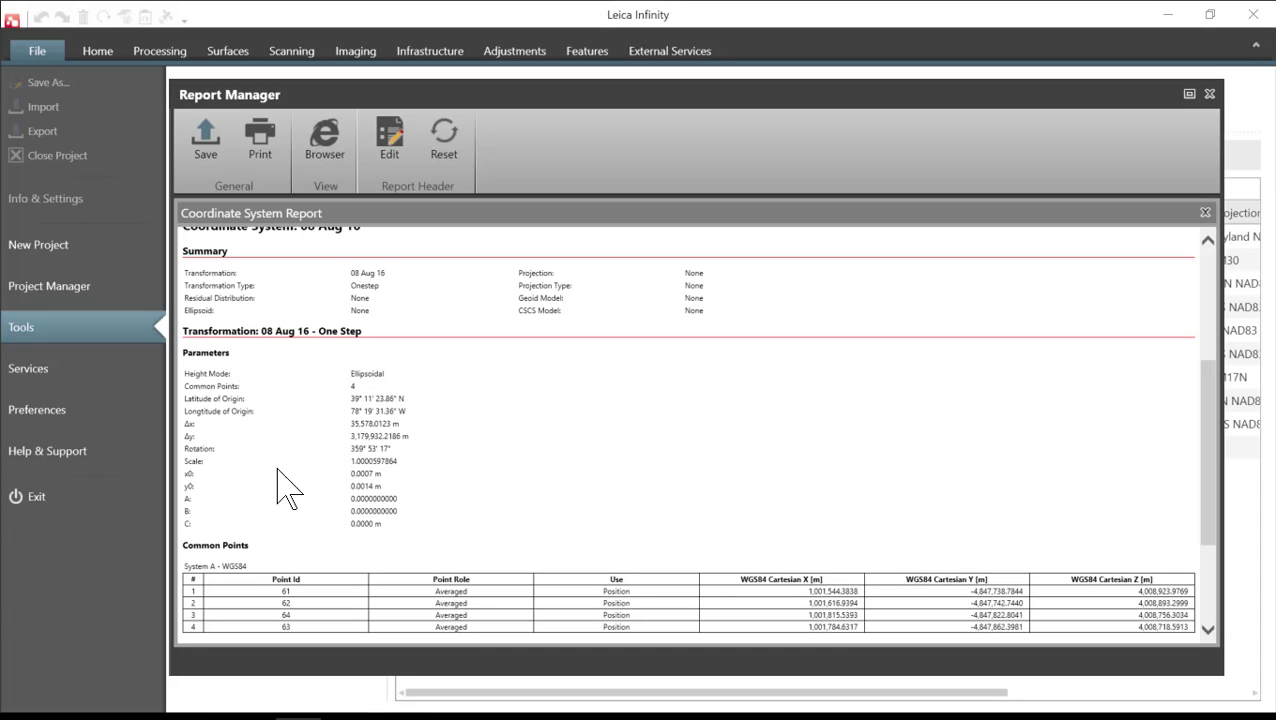
# - Scroll through the common points and residuals, then save the report as a PDF
pyautogui.scroll(-3)
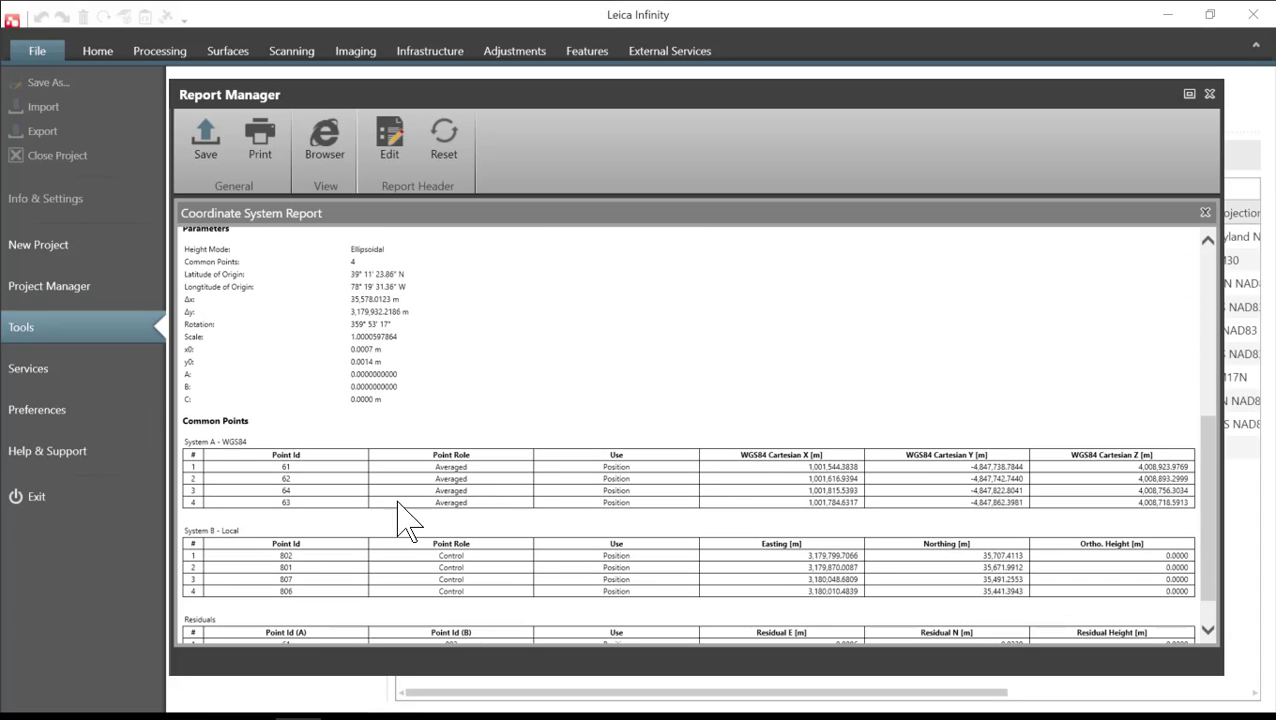
pyautogui.scroll(-3)
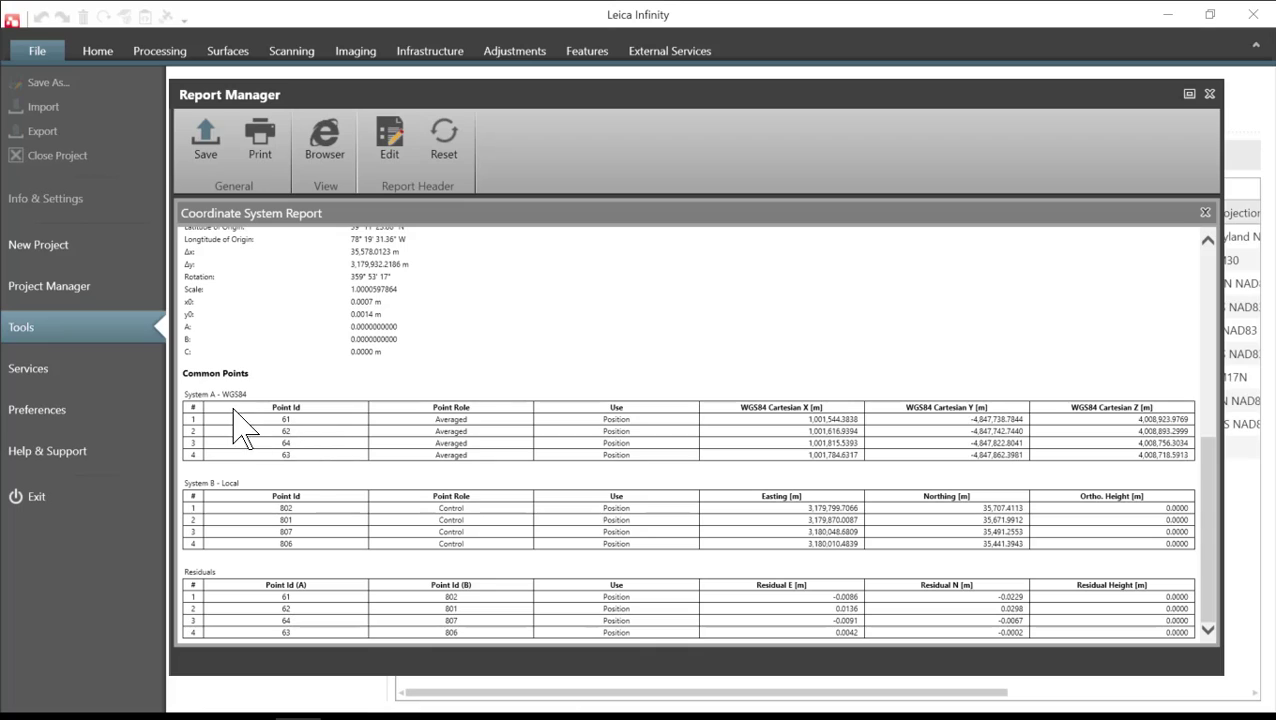
pyautogui.moveTo(262, 420)
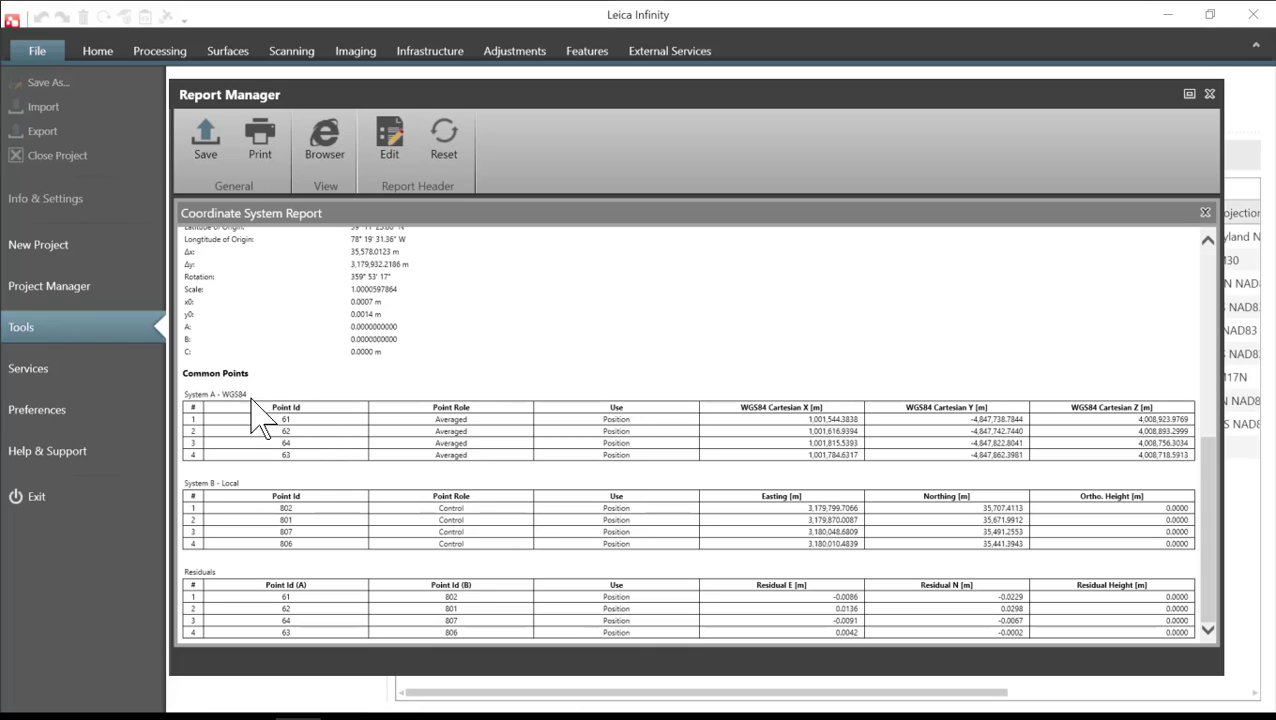
pyautogui.moveTo(305, 448)
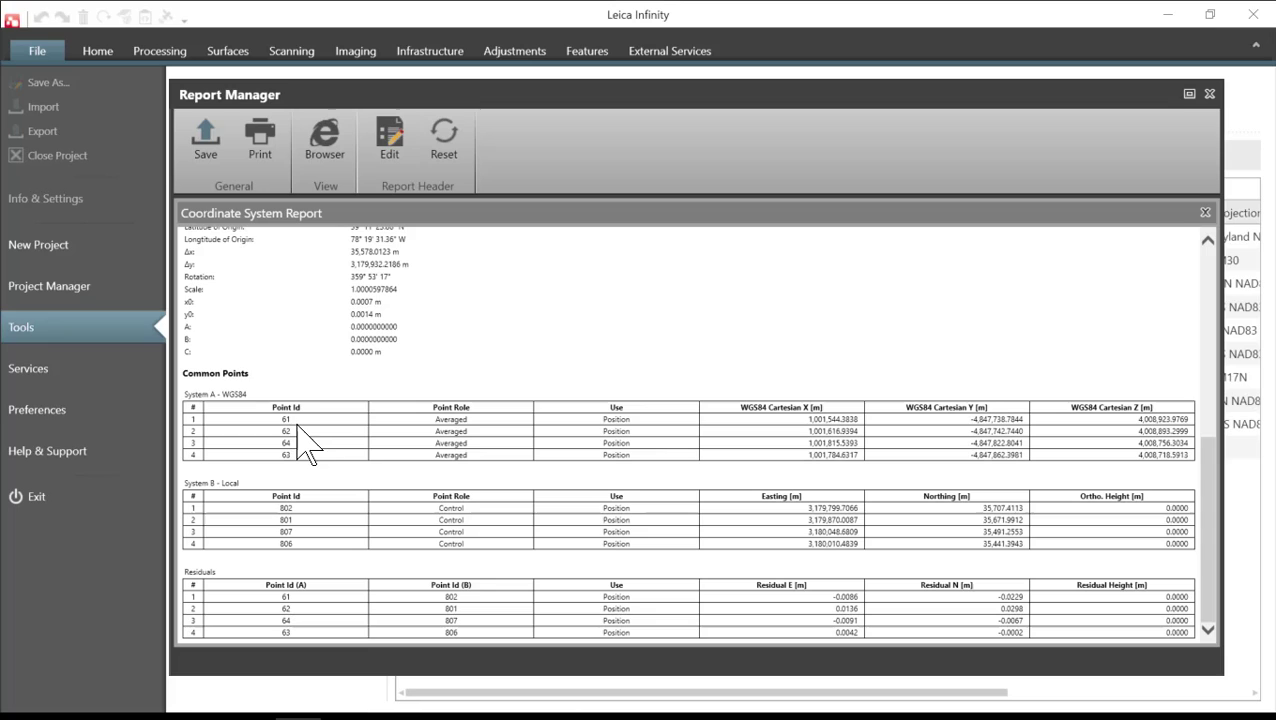
pyautogui.moveTo(593, 500)
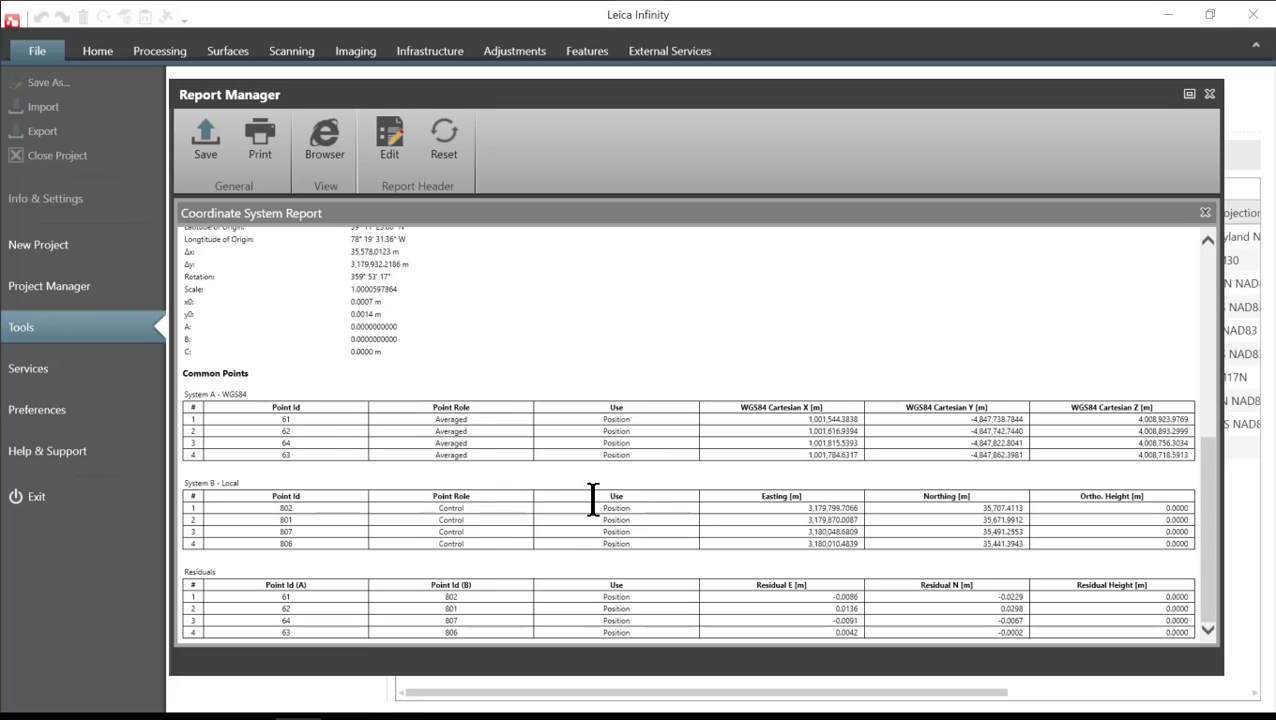
pyautogui.moveTo(232, 510)
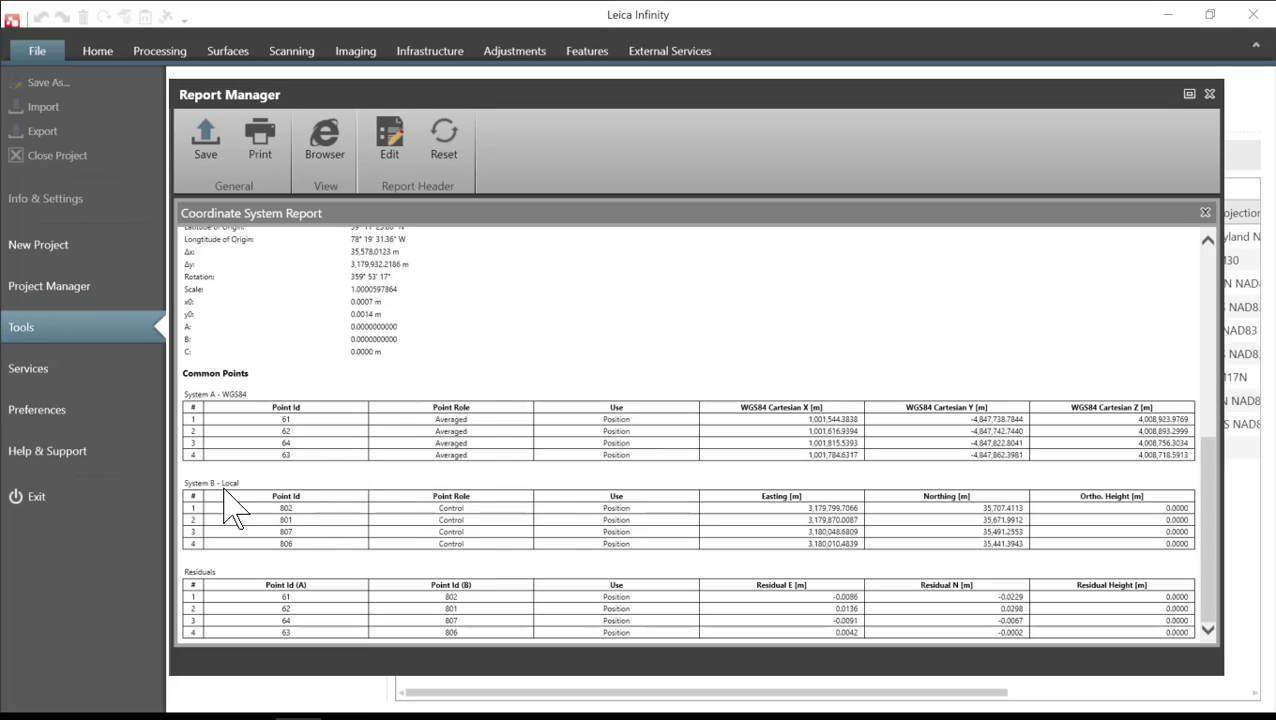
pyautogui.moveTo(308, 553)
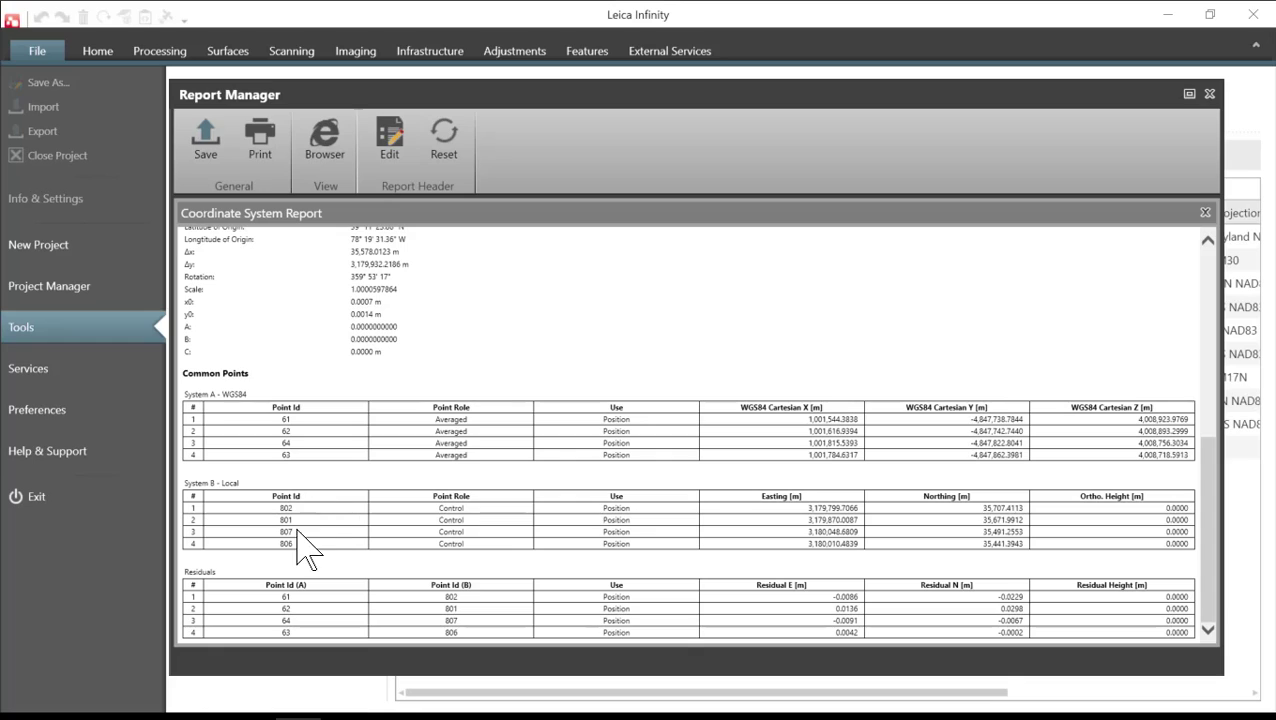
pyautogui.moveTo(580, 580)
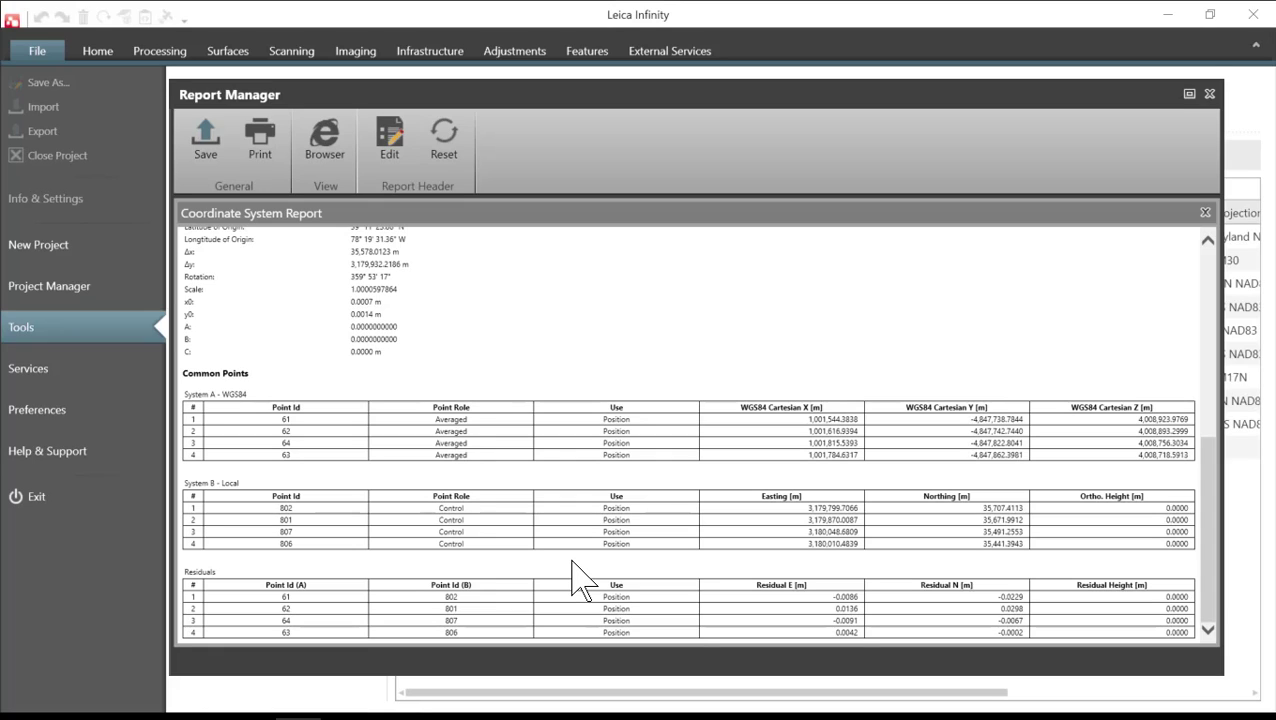
pyautogui.moveTo(325, 625)
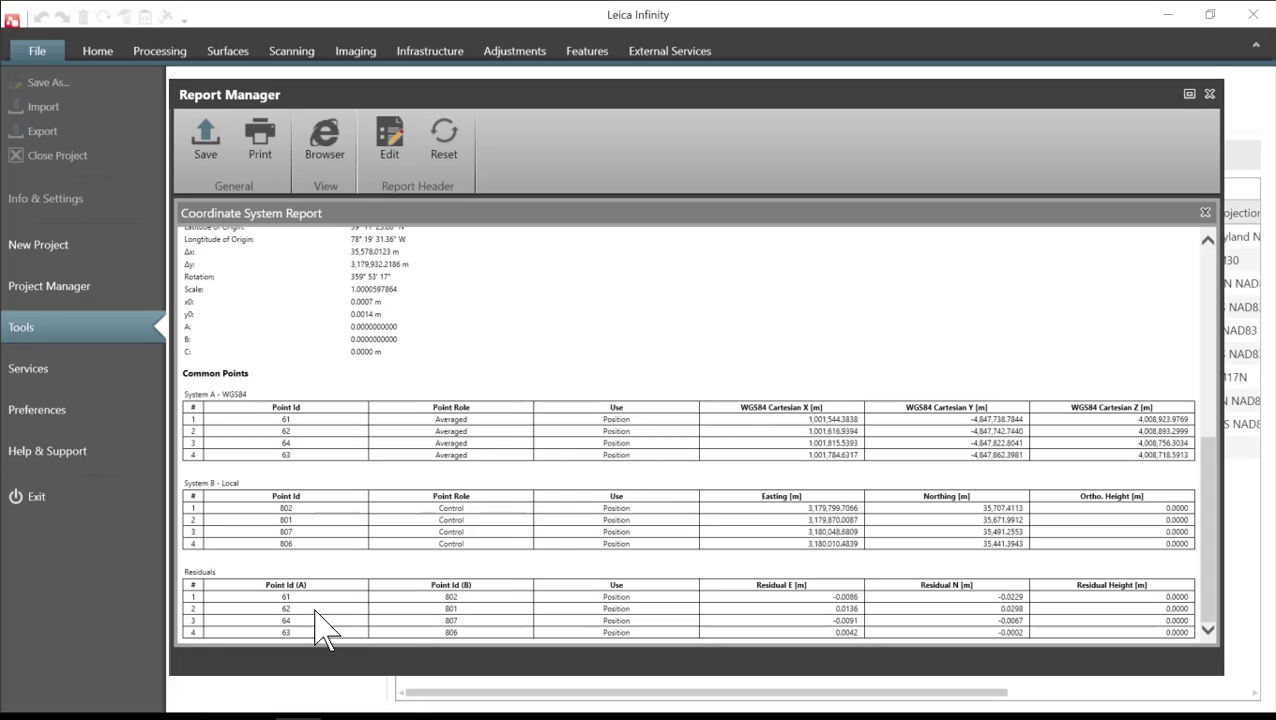
pyautogui.moveTo(355, 640)
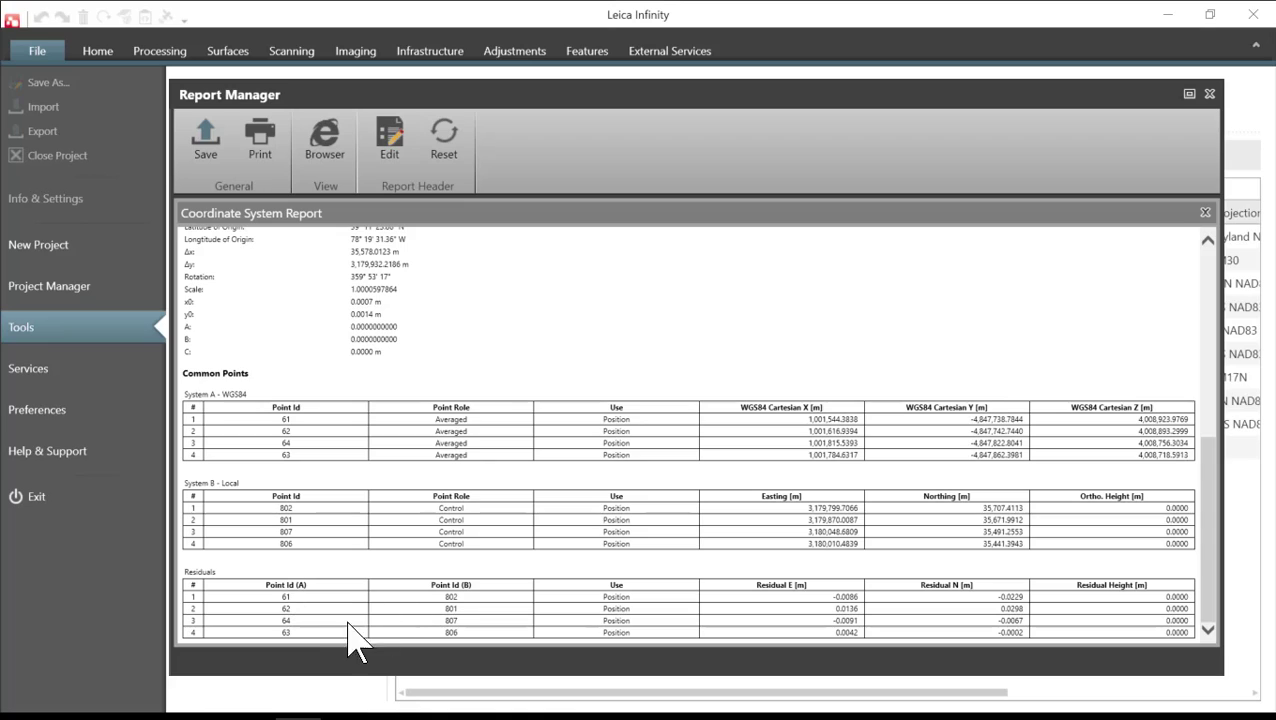
pyautogui.moveTo(295, 615)
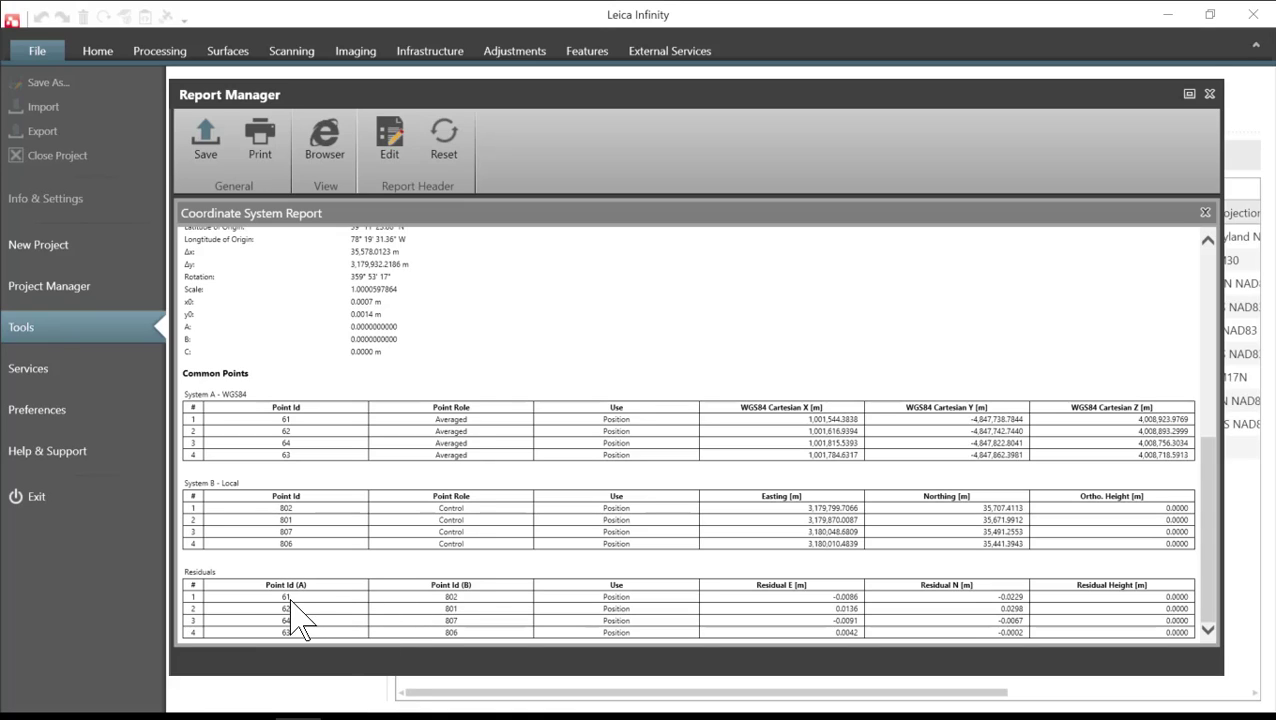
pyautogui.moveTo(843, 600)
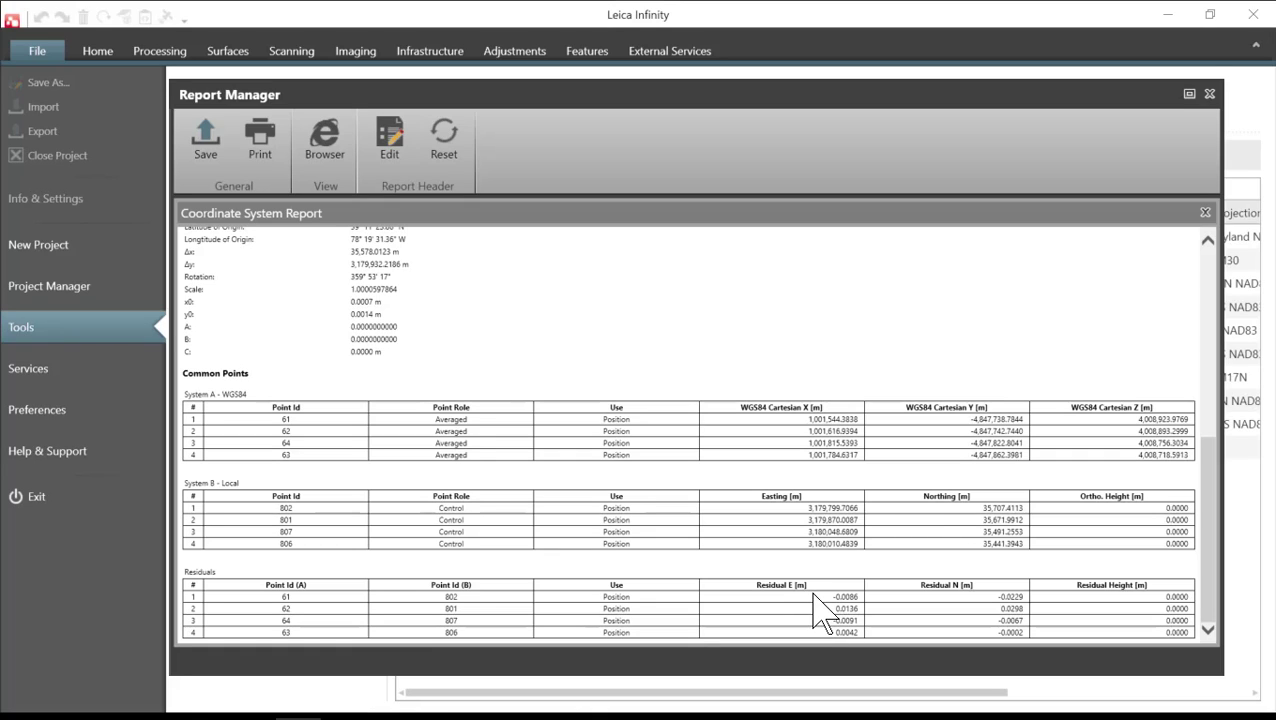
pyautogui.moveTo(835, 615)
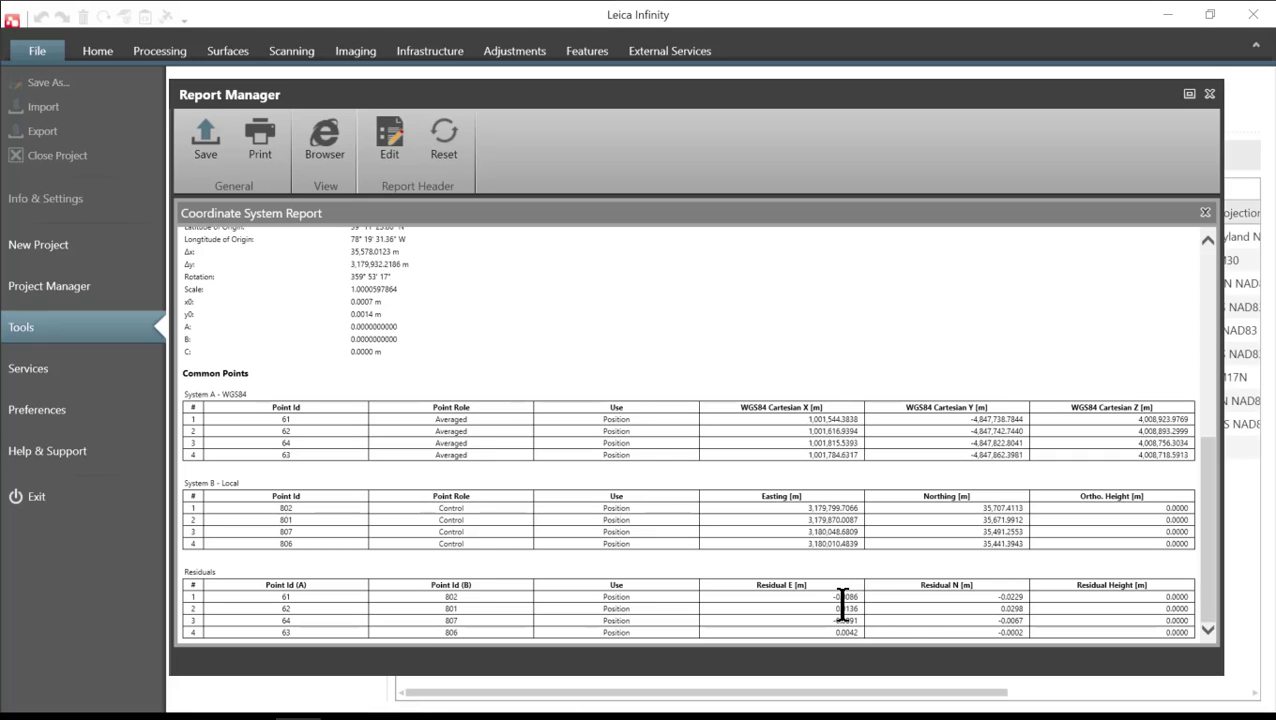
pyautogui.moveTo(1025, 625)
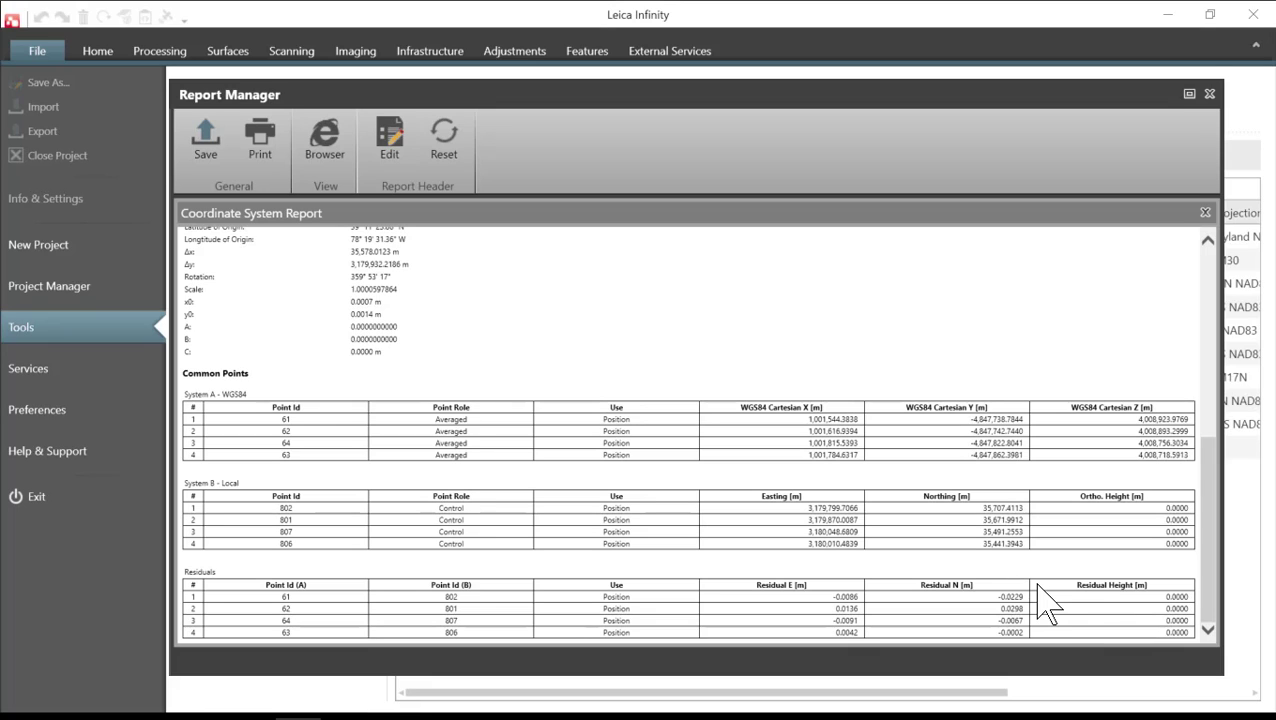
pyautogui.moveTo(1243, 678)
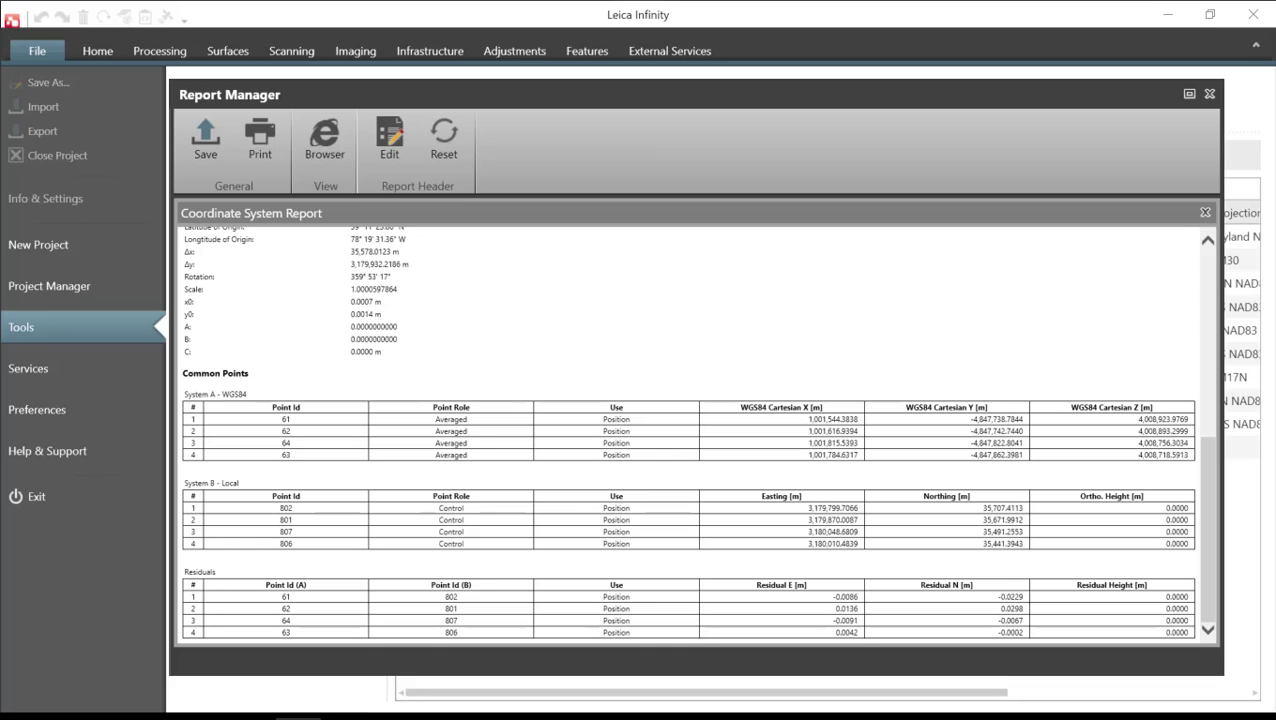
pyautogui.moveTo(293, 243)
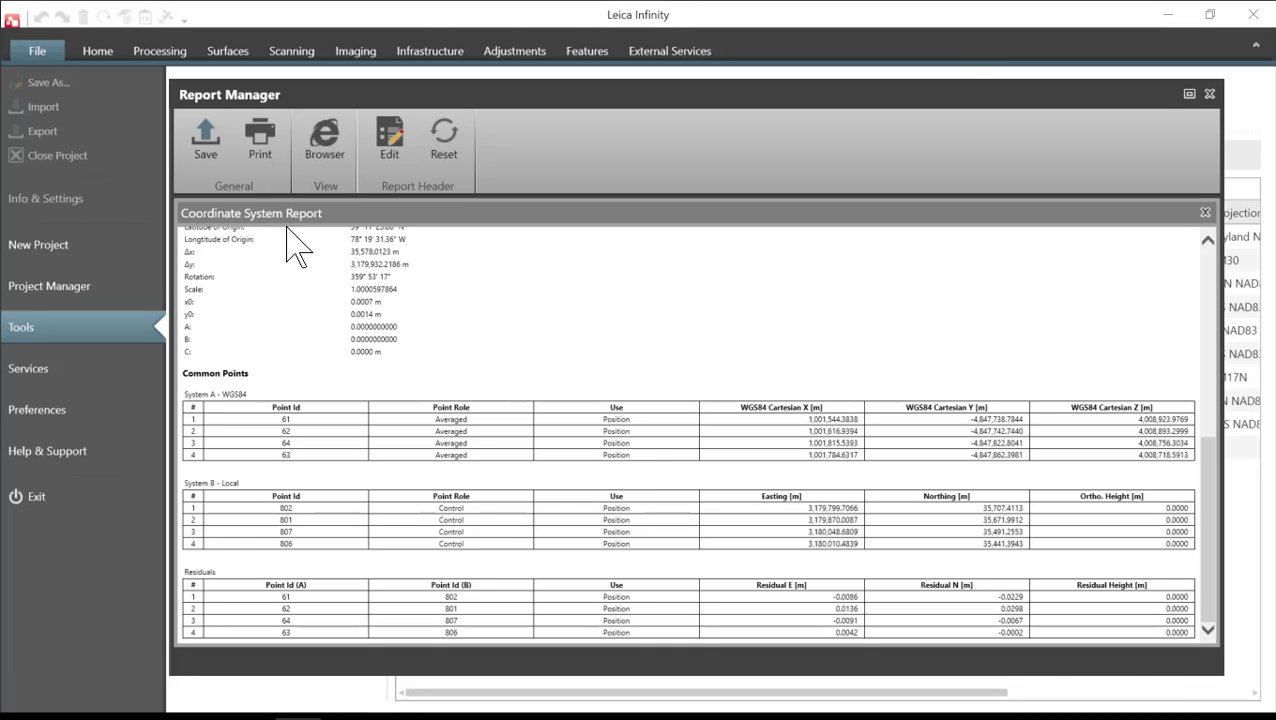
pyautogui.click(205, 137)
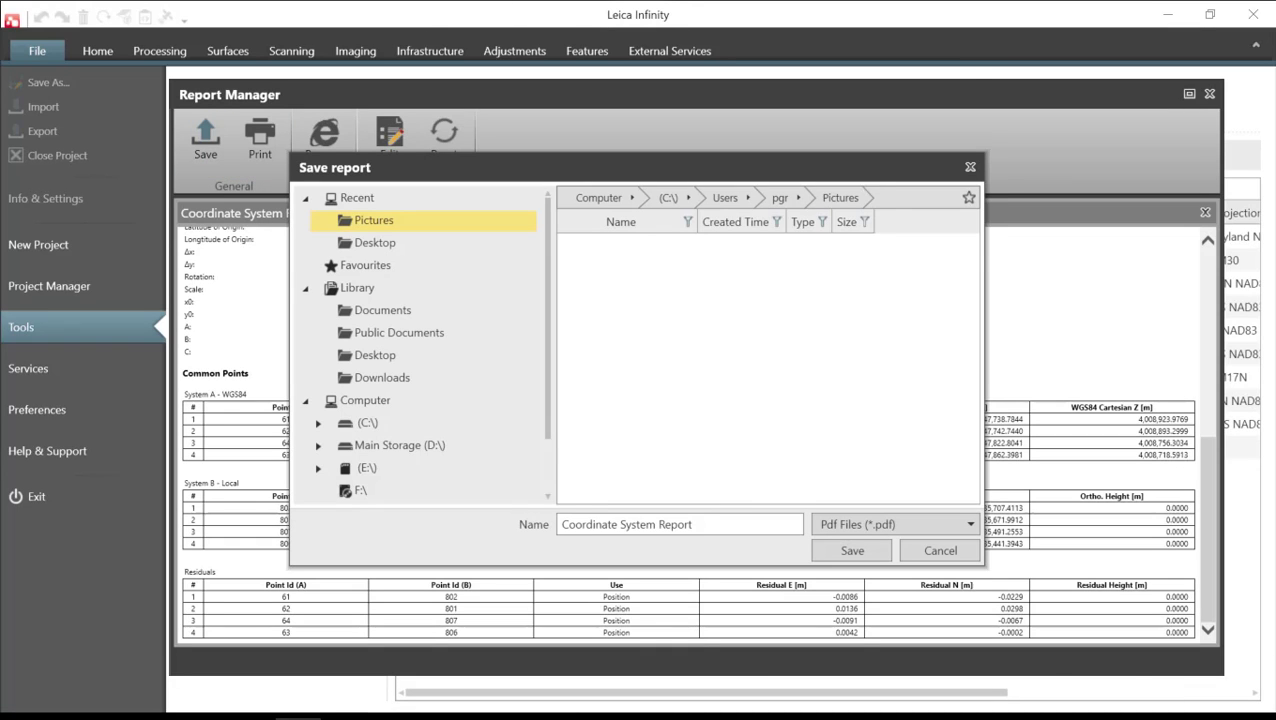
pyautogui.click(373, 220)
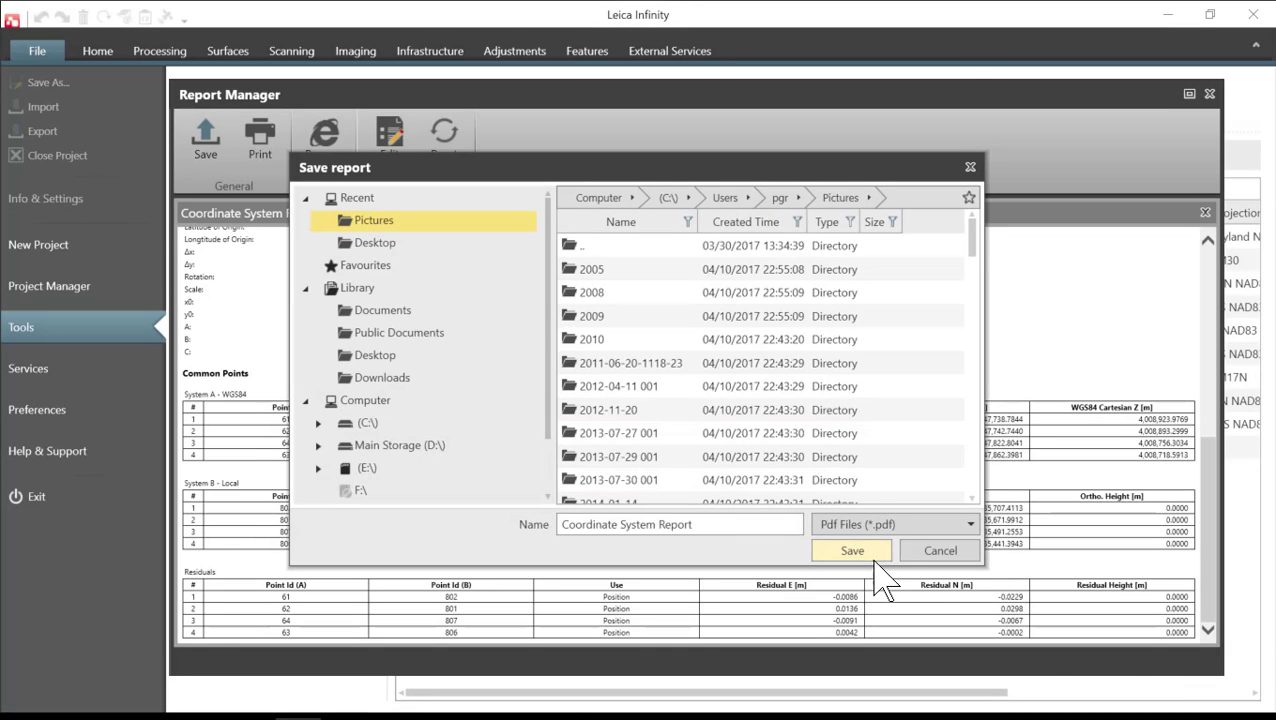